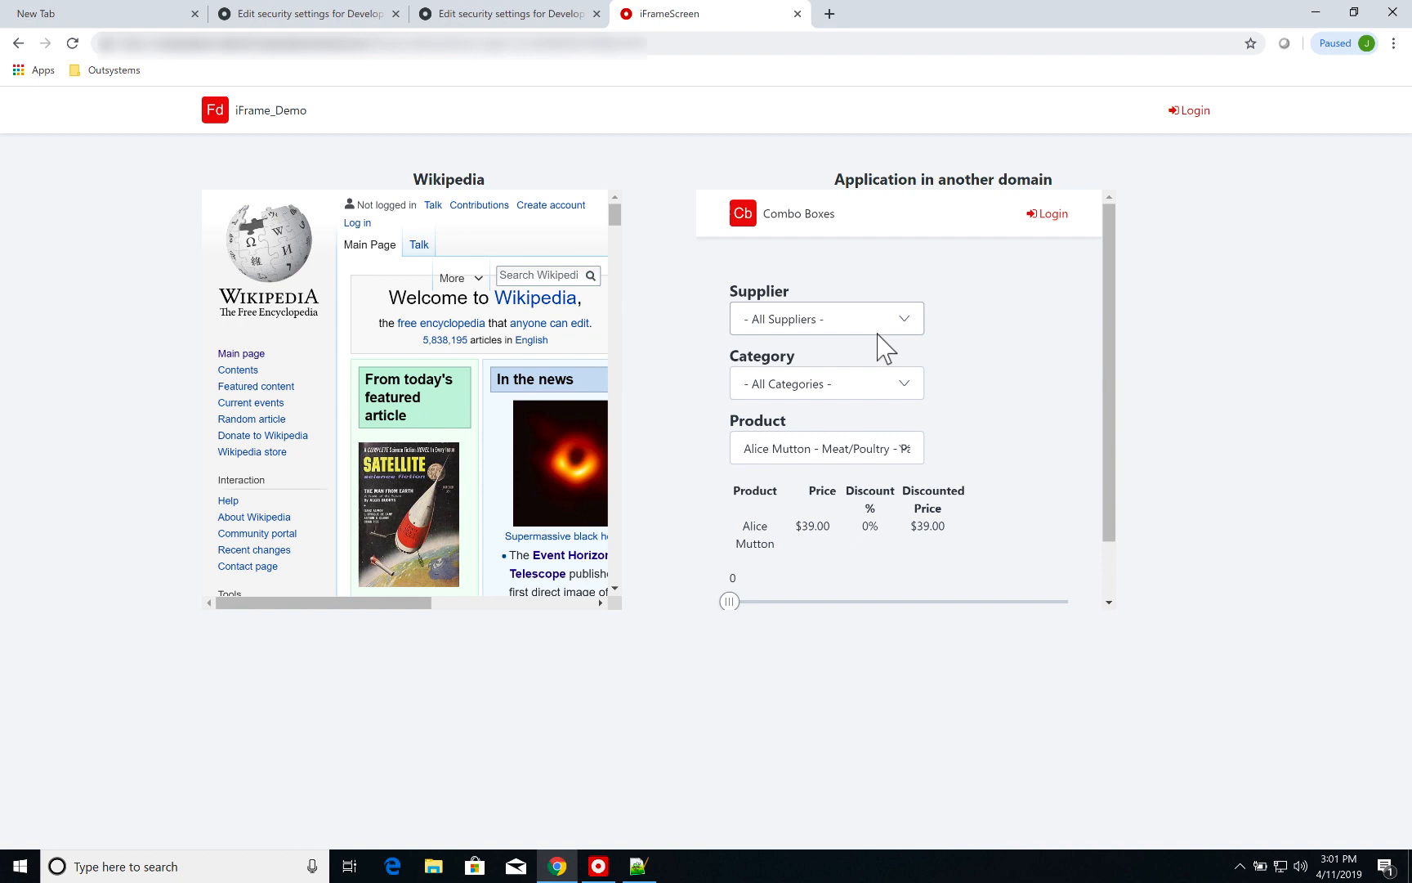
mouse_move(852, 347)
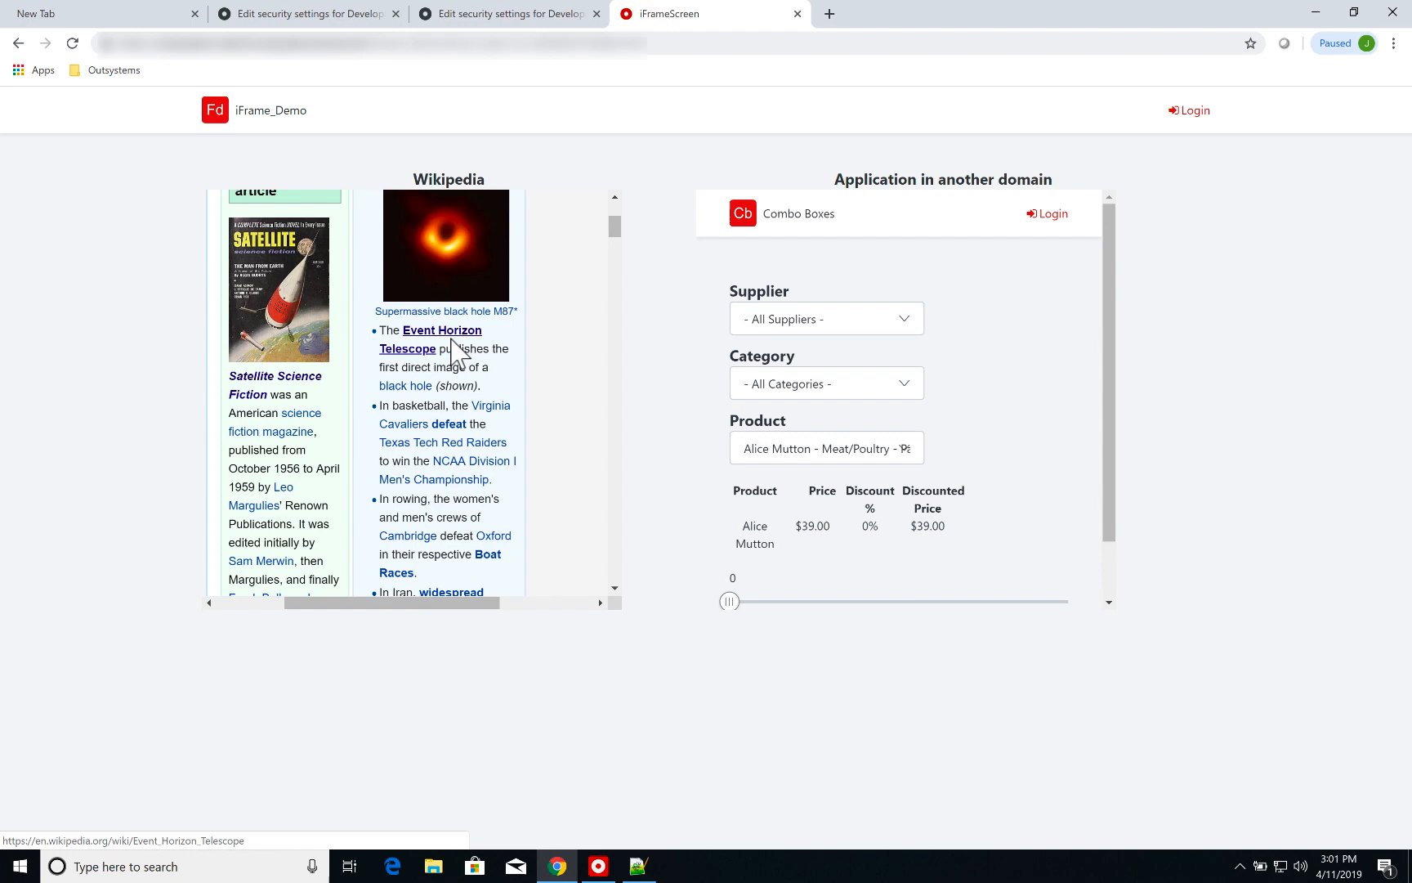
Step: Follow the Event Horizon Telescope link in the Wikipedia frame and read down toward the Heinrich Hertz telescope link
click(440, 330)
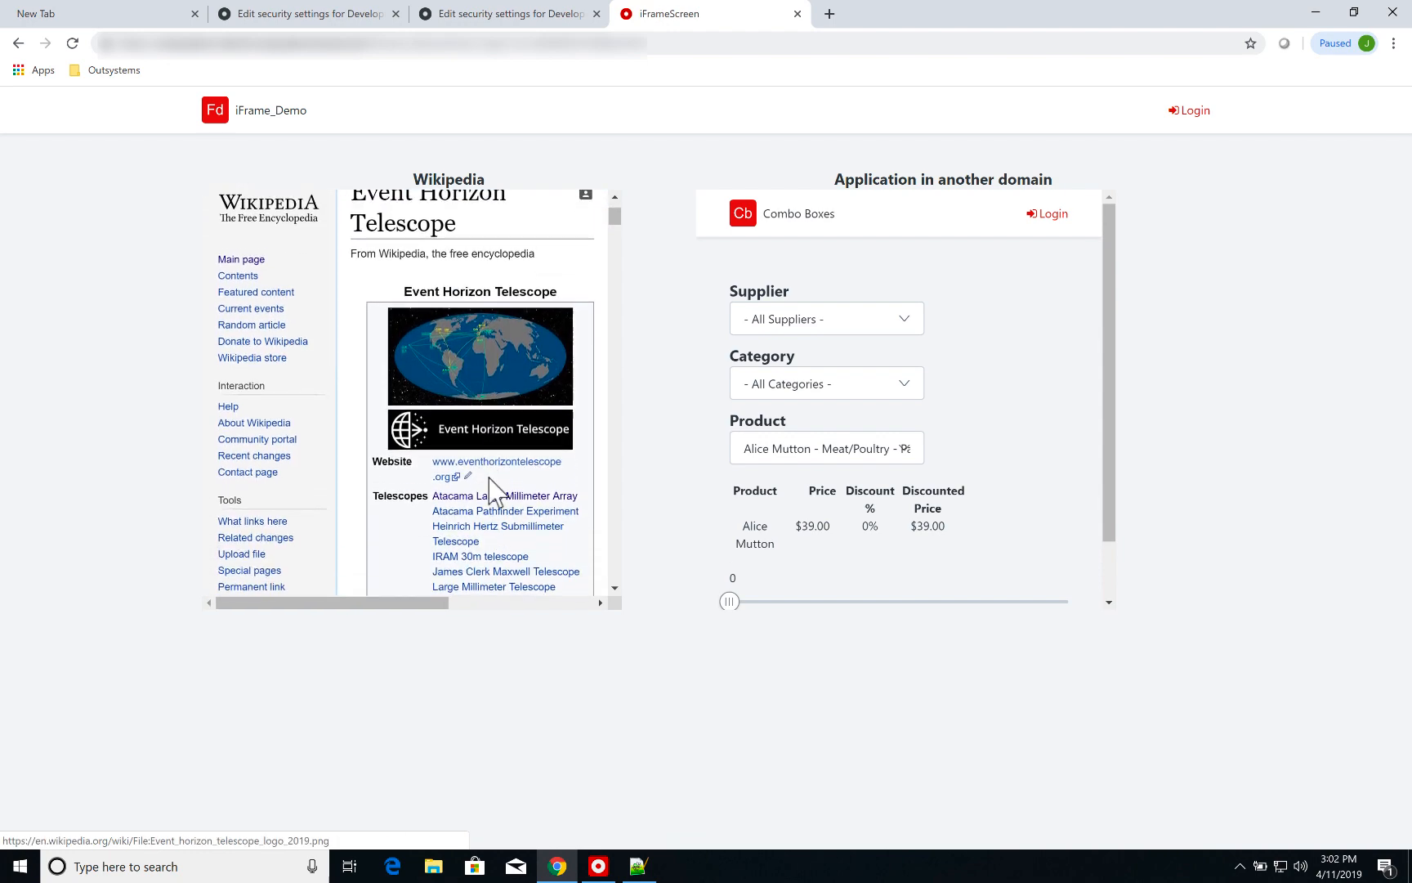
scroll(down, 3)
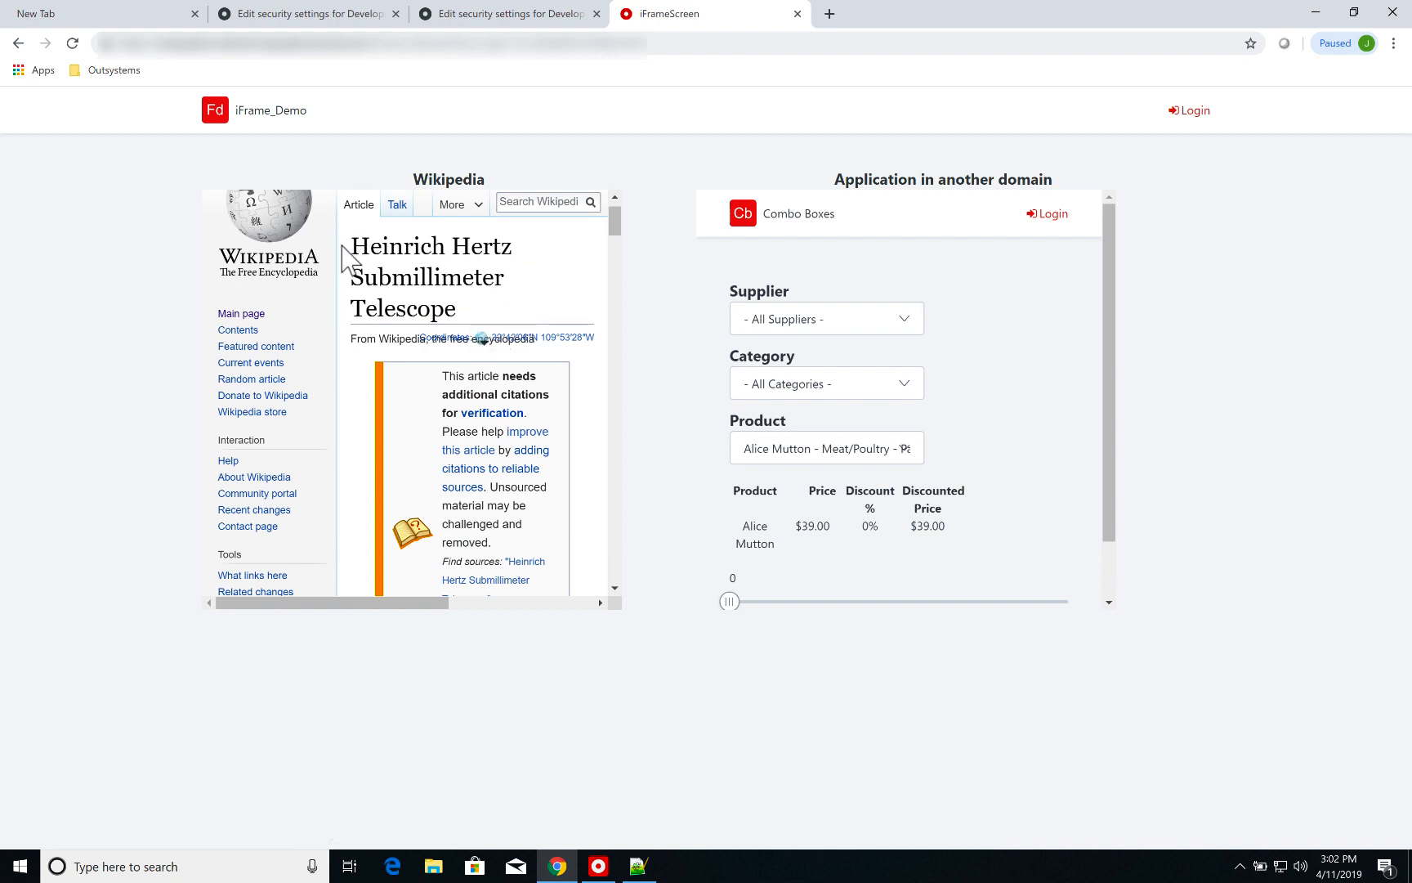
mouse_move(381, 387)
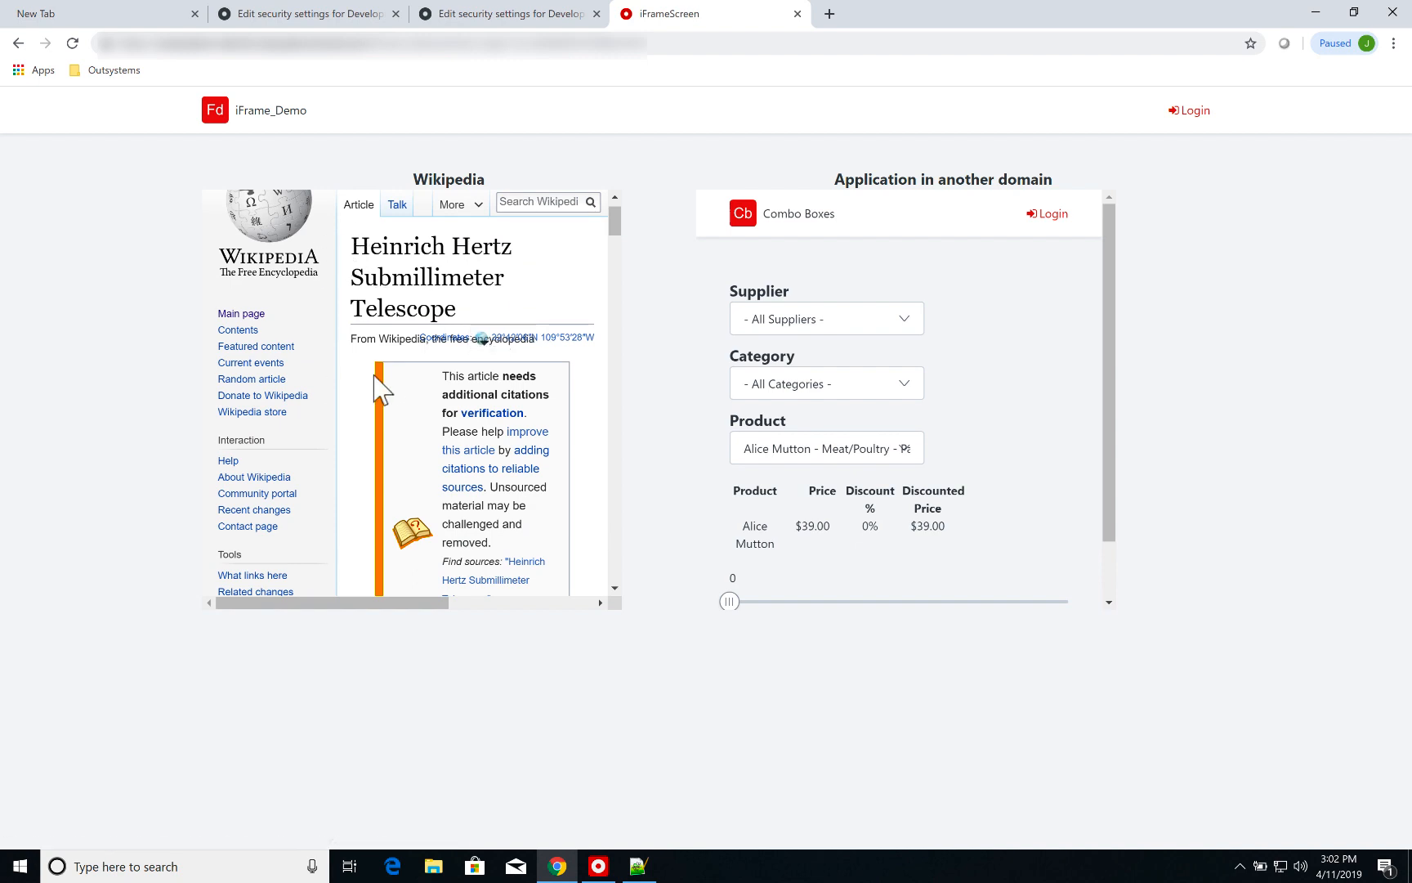
mouse_move(611, 360)
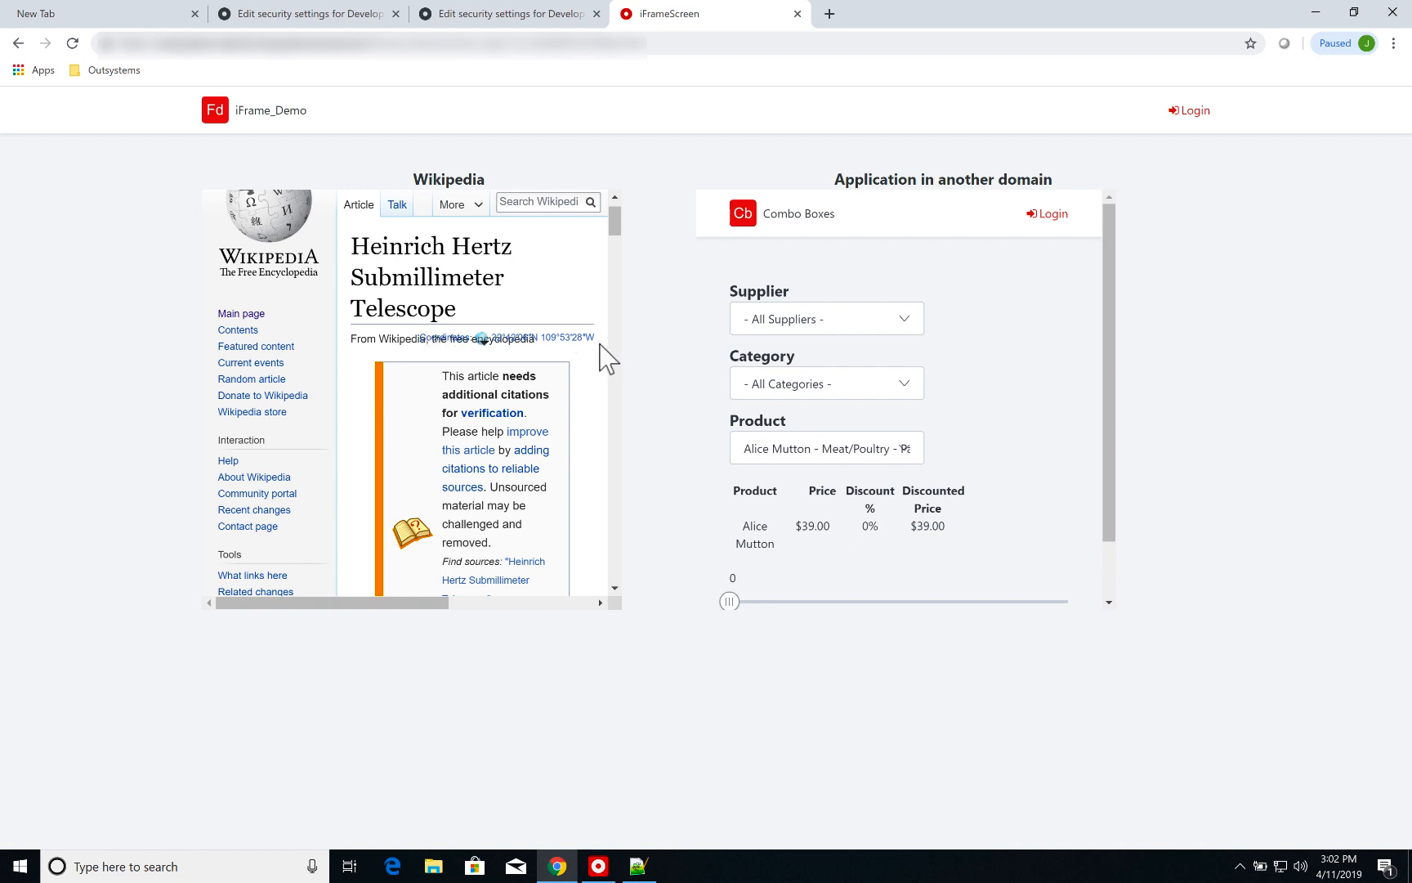
mouse_move(1043, 296)
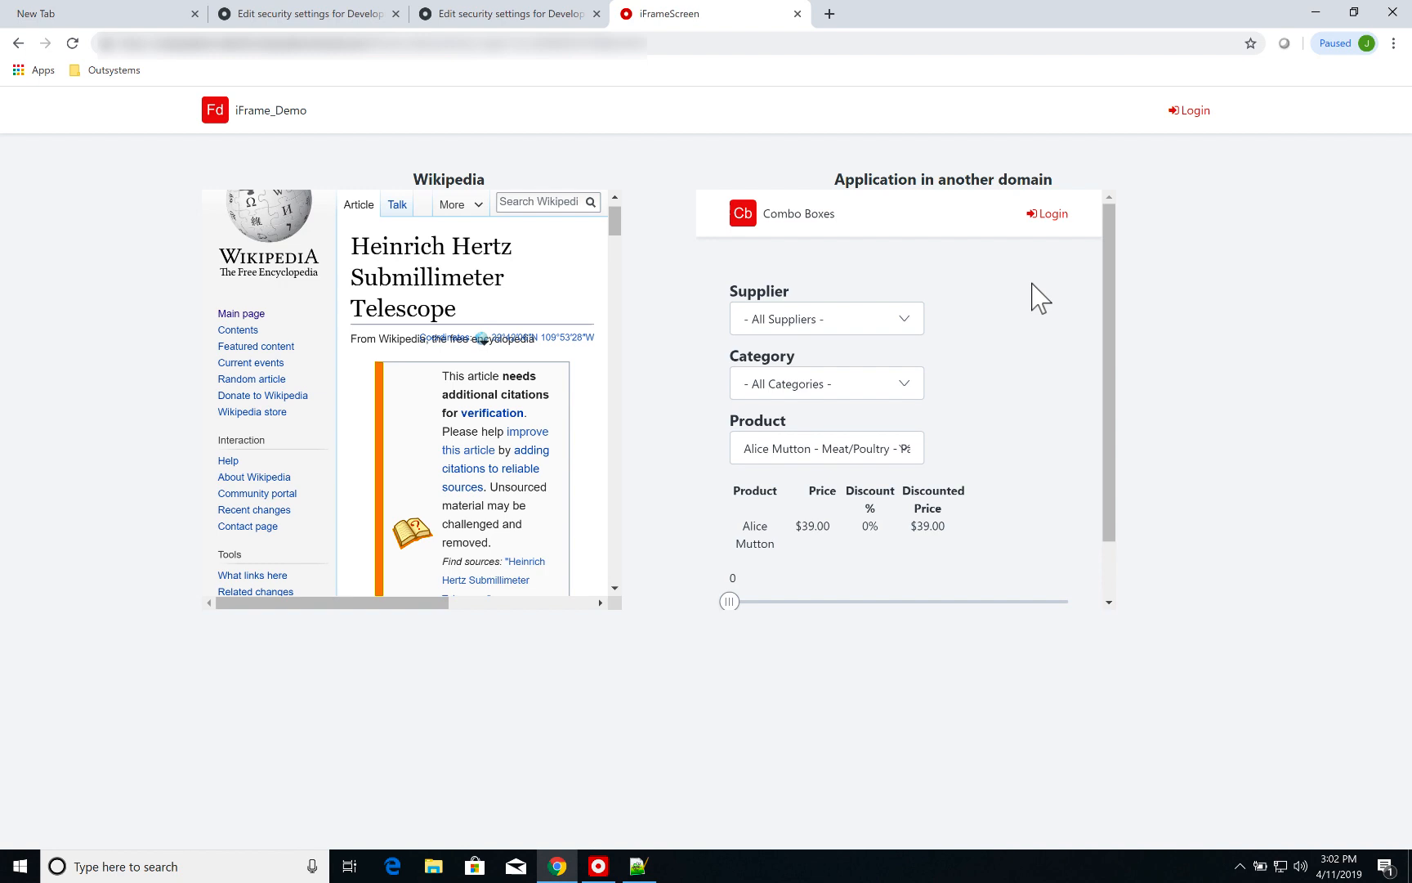
mouse_move(938, 304)
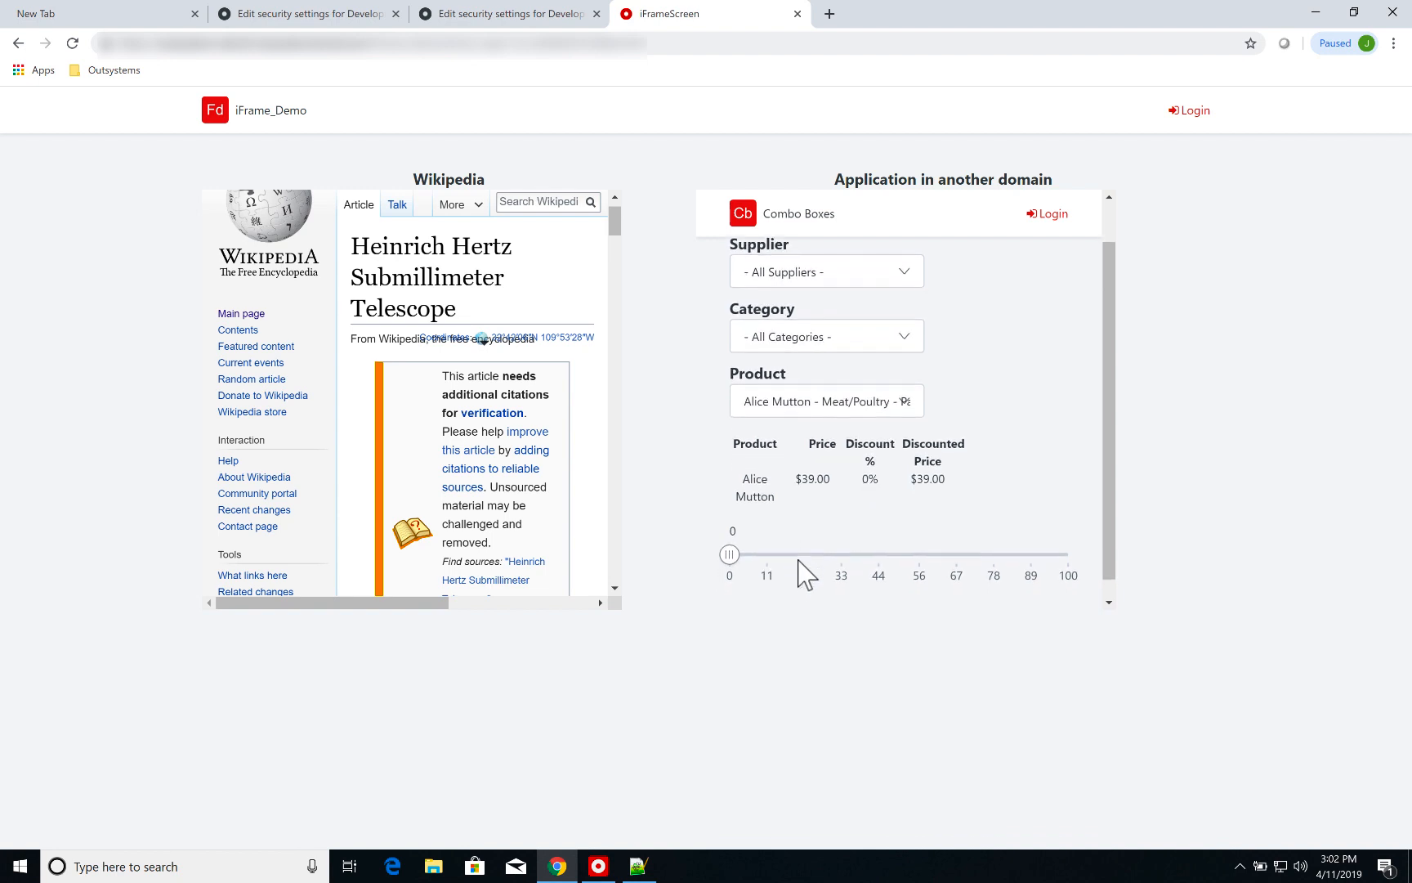
Step: Raise the Combo Boxes discount slider to 50%, giving Alice Mutton a $19.50 discounted price
drag(729, 552, 895, 553)
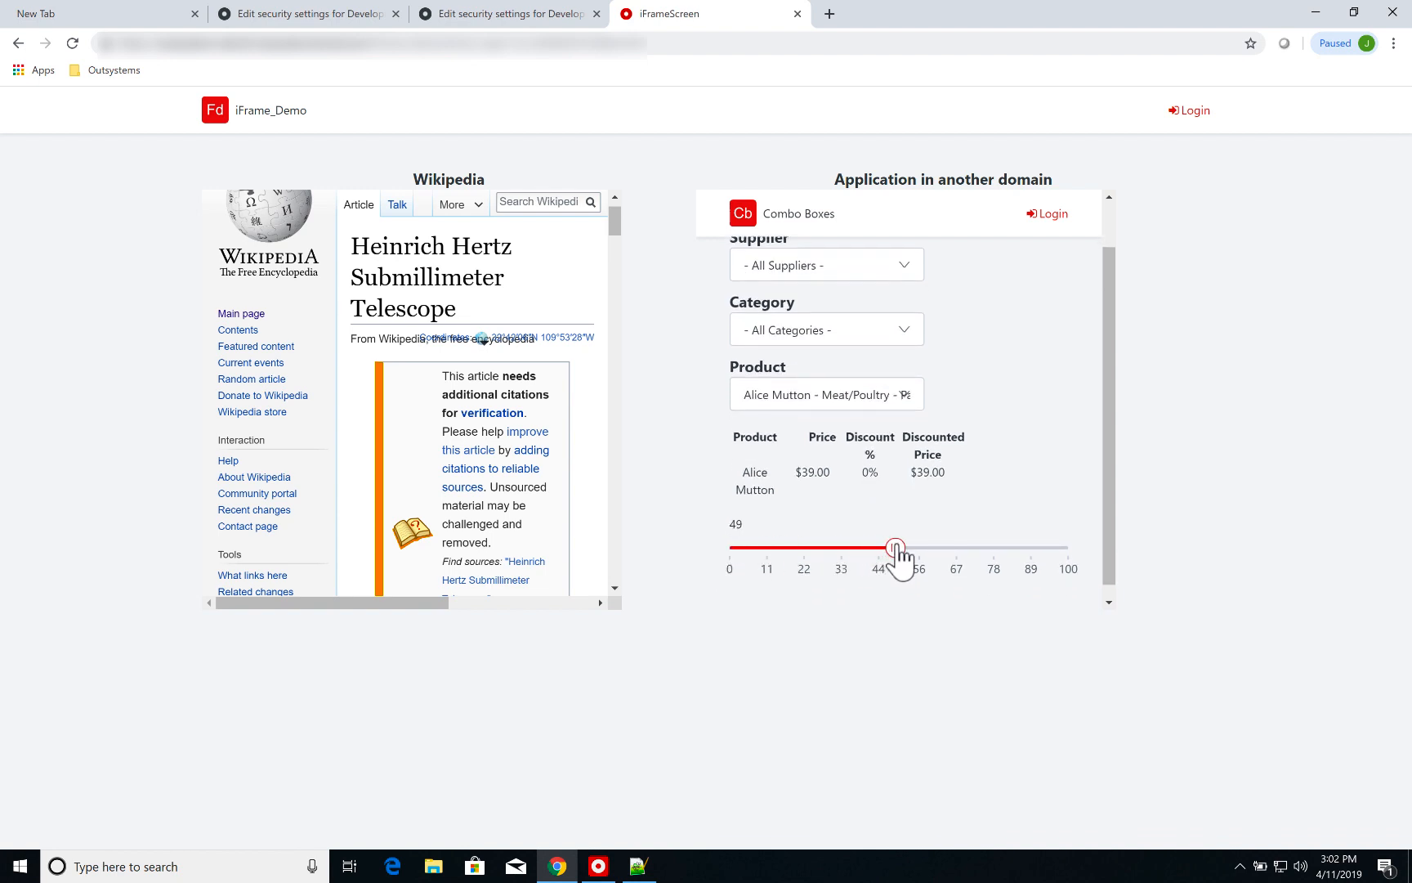
drag(896, 546, 897, 546)
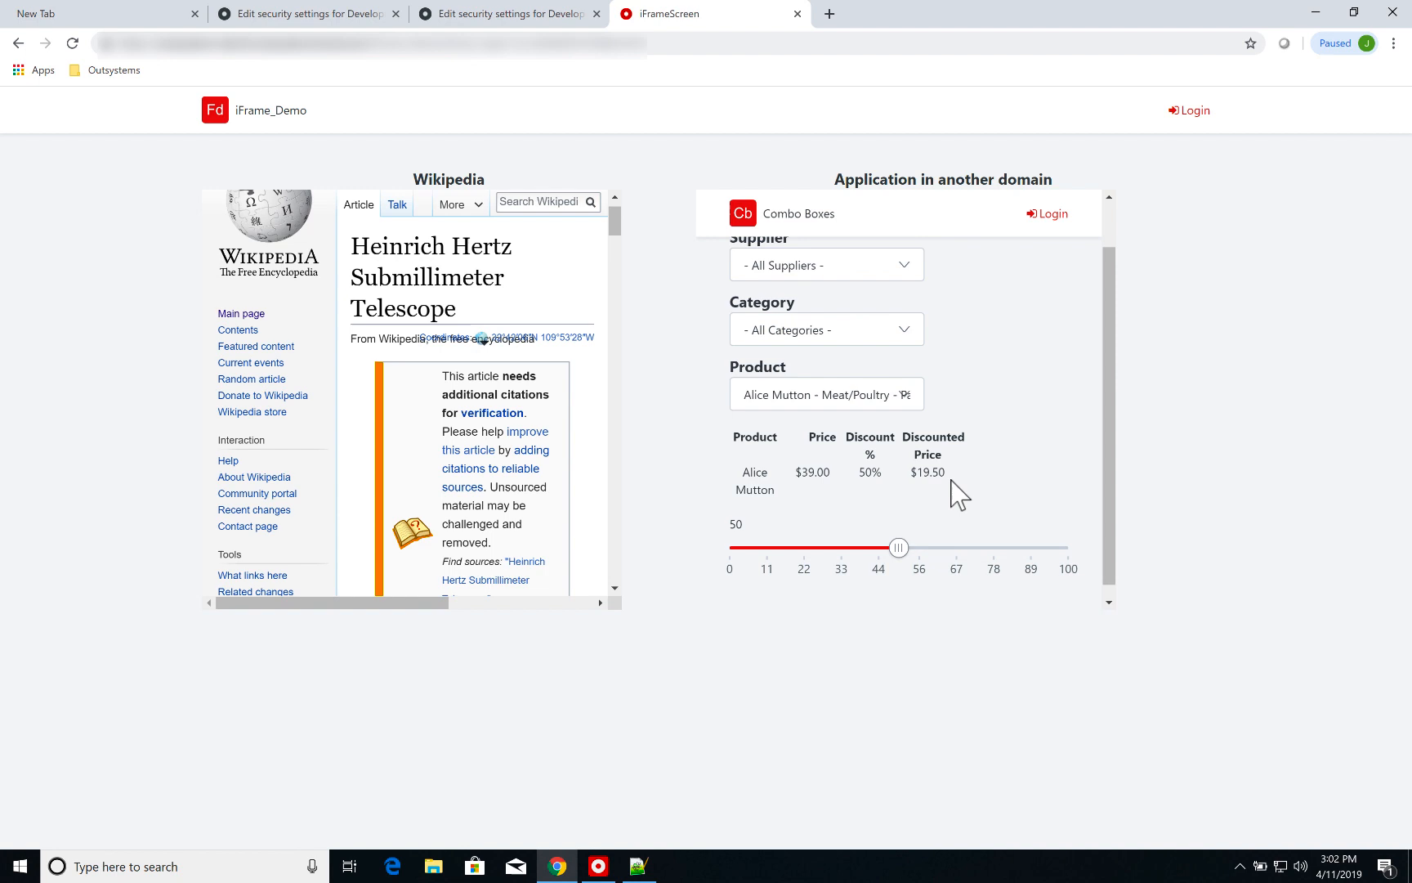
mouse_move(991, 476)
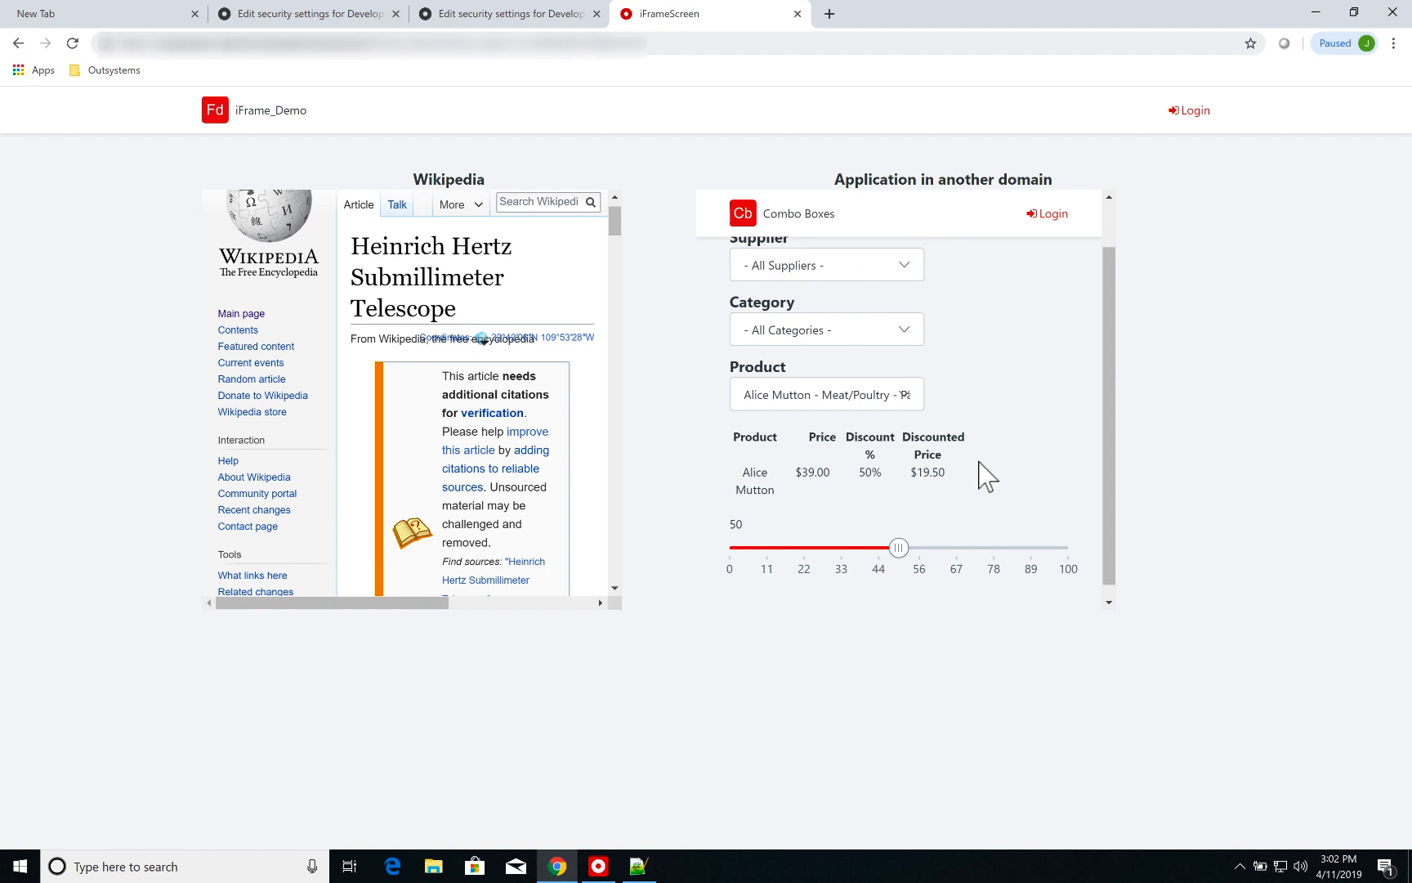
mouse_move(1026, 396)
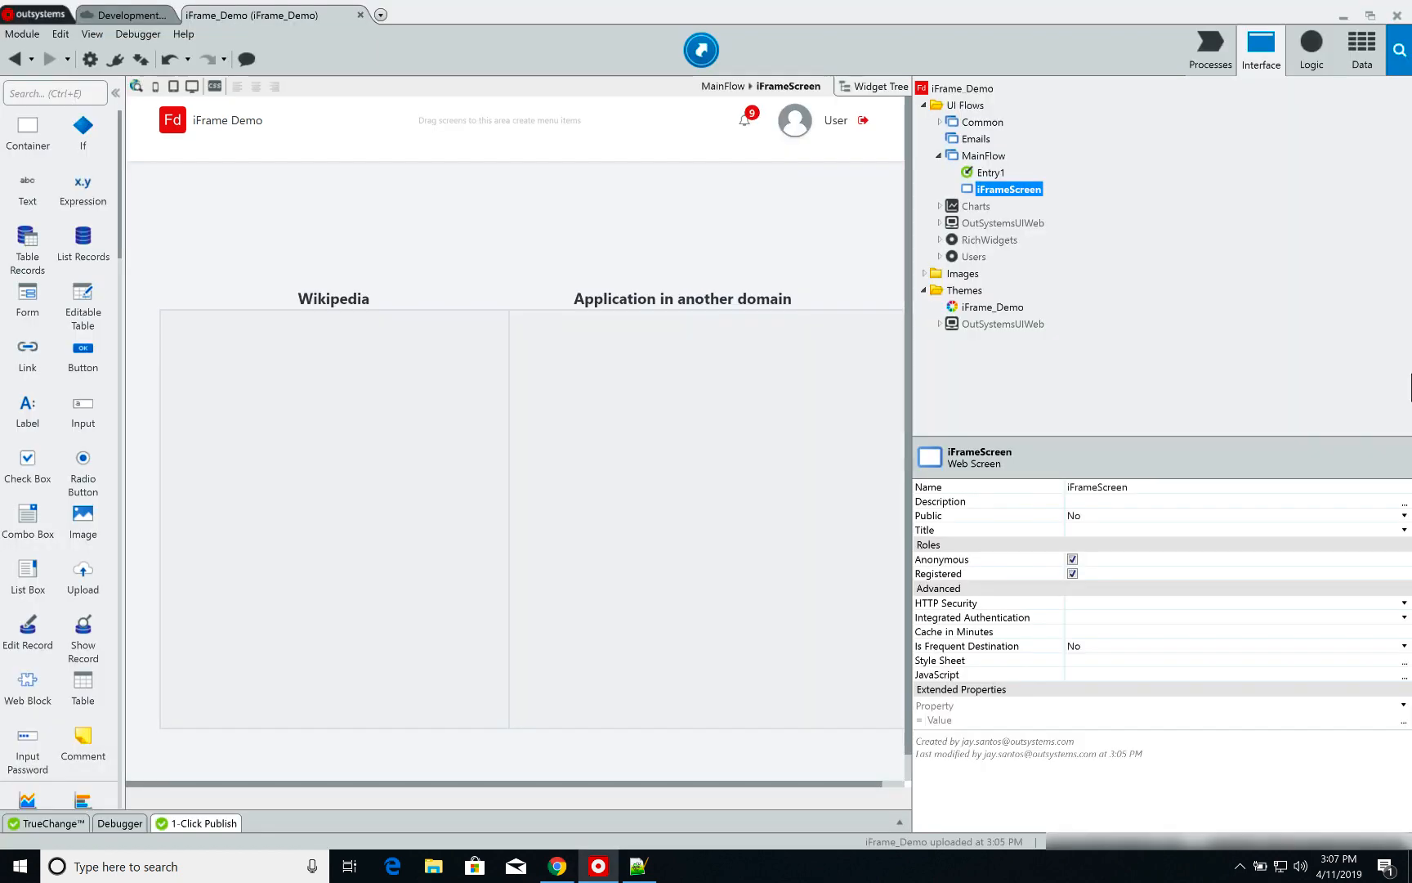
Step: Select the first Utilities\Iframe block in the Widget Tree to show its Main_Page SourceURL and 500×500 size
click(975, 255)
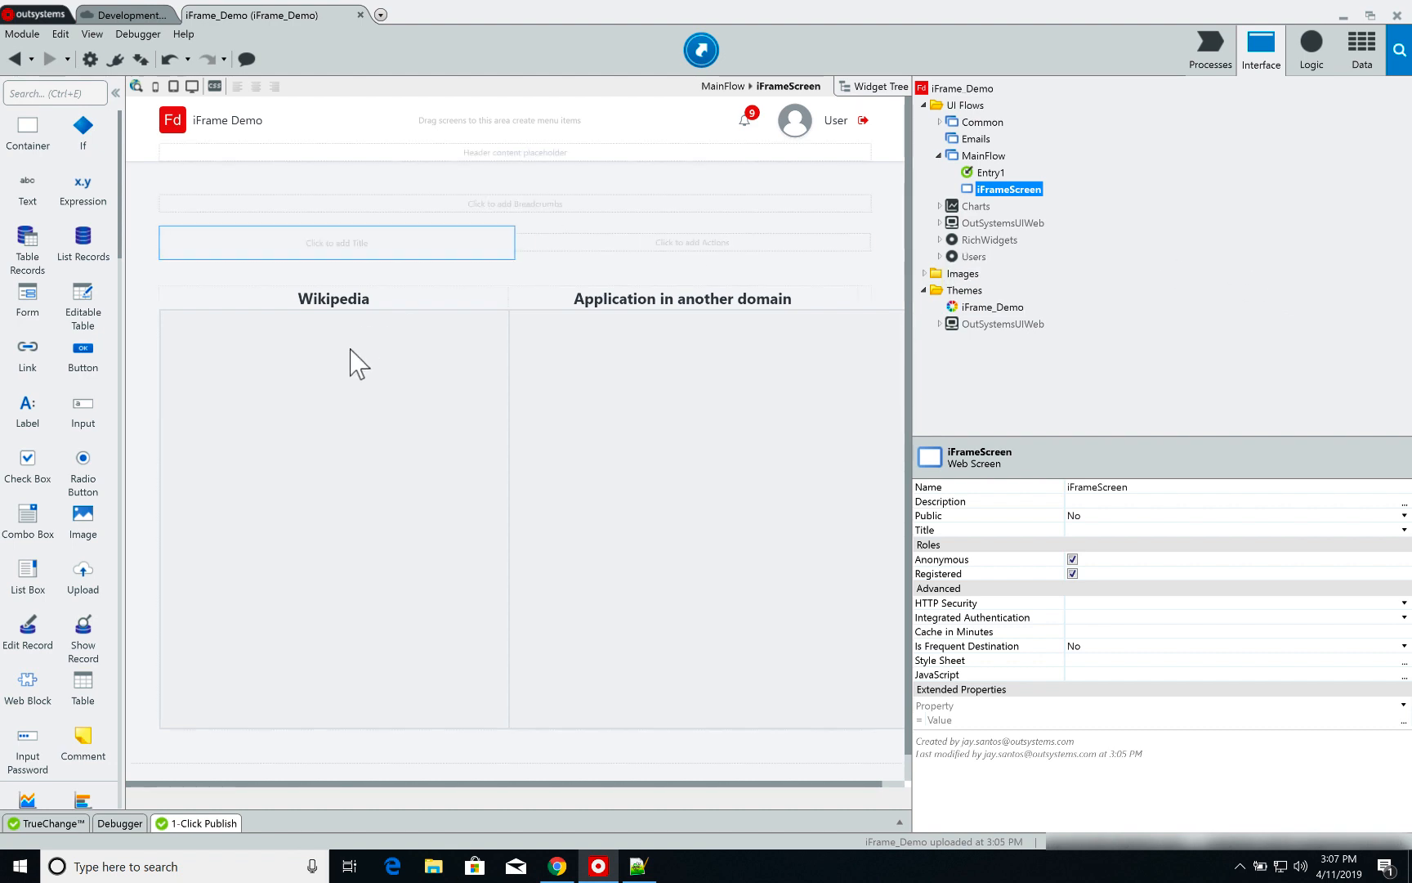
click(878, 86)
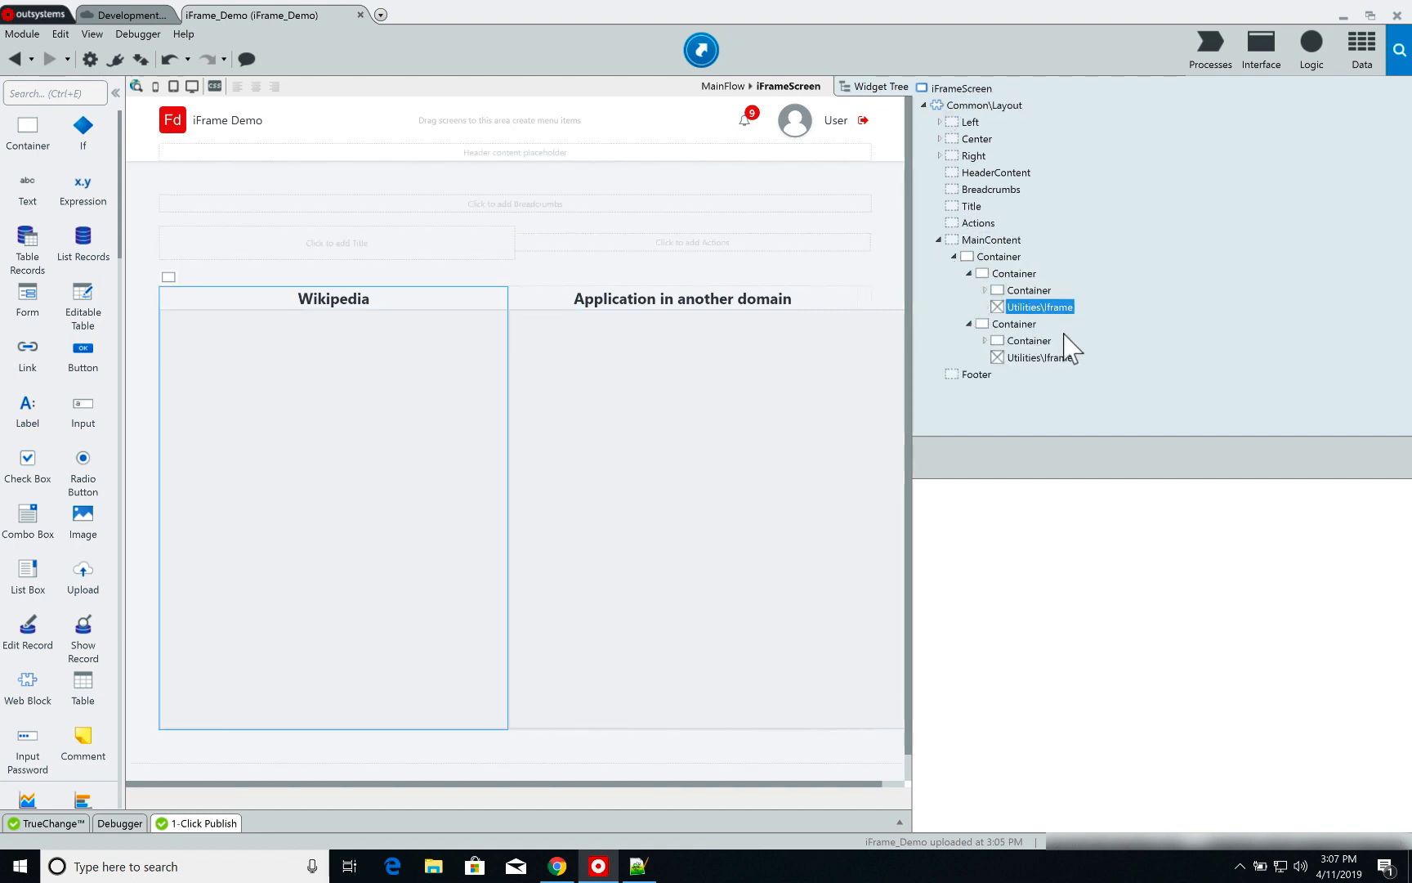
click(1038, 306)
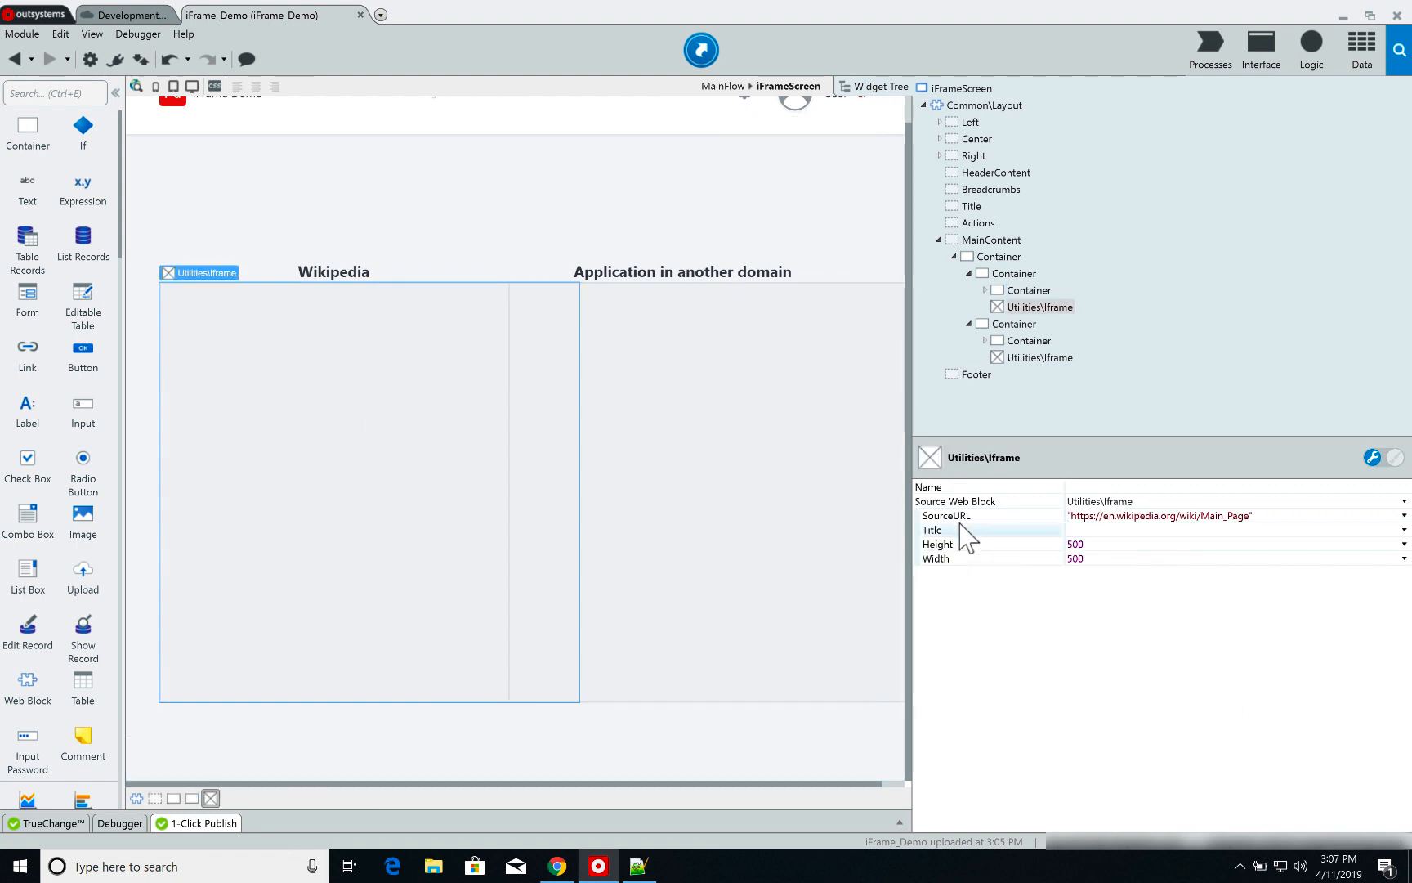
mouse_move(946, 514)
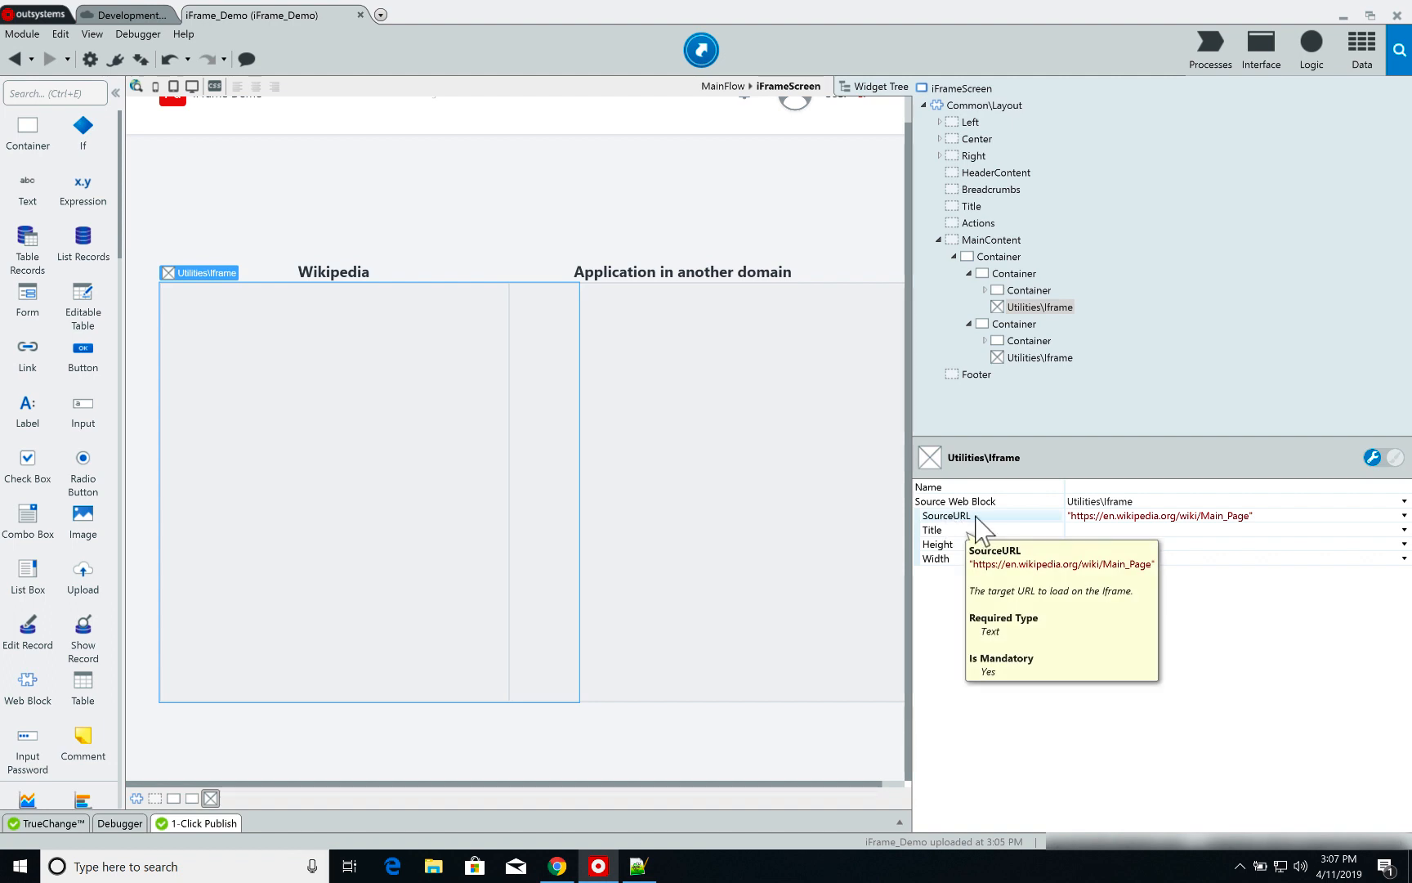
mouse_move(1008, 544)
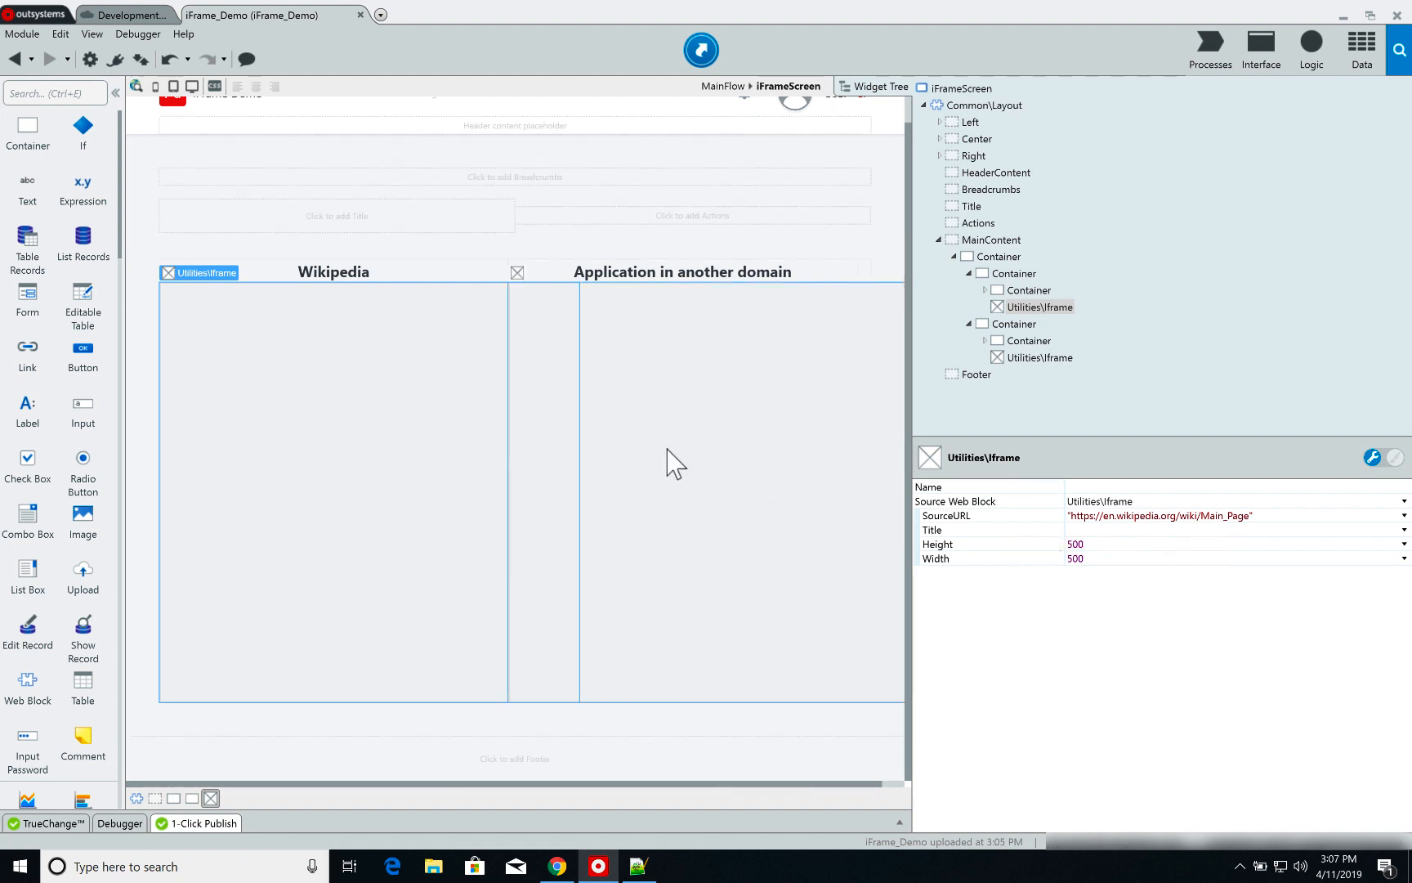
mouse_move(676, 470)
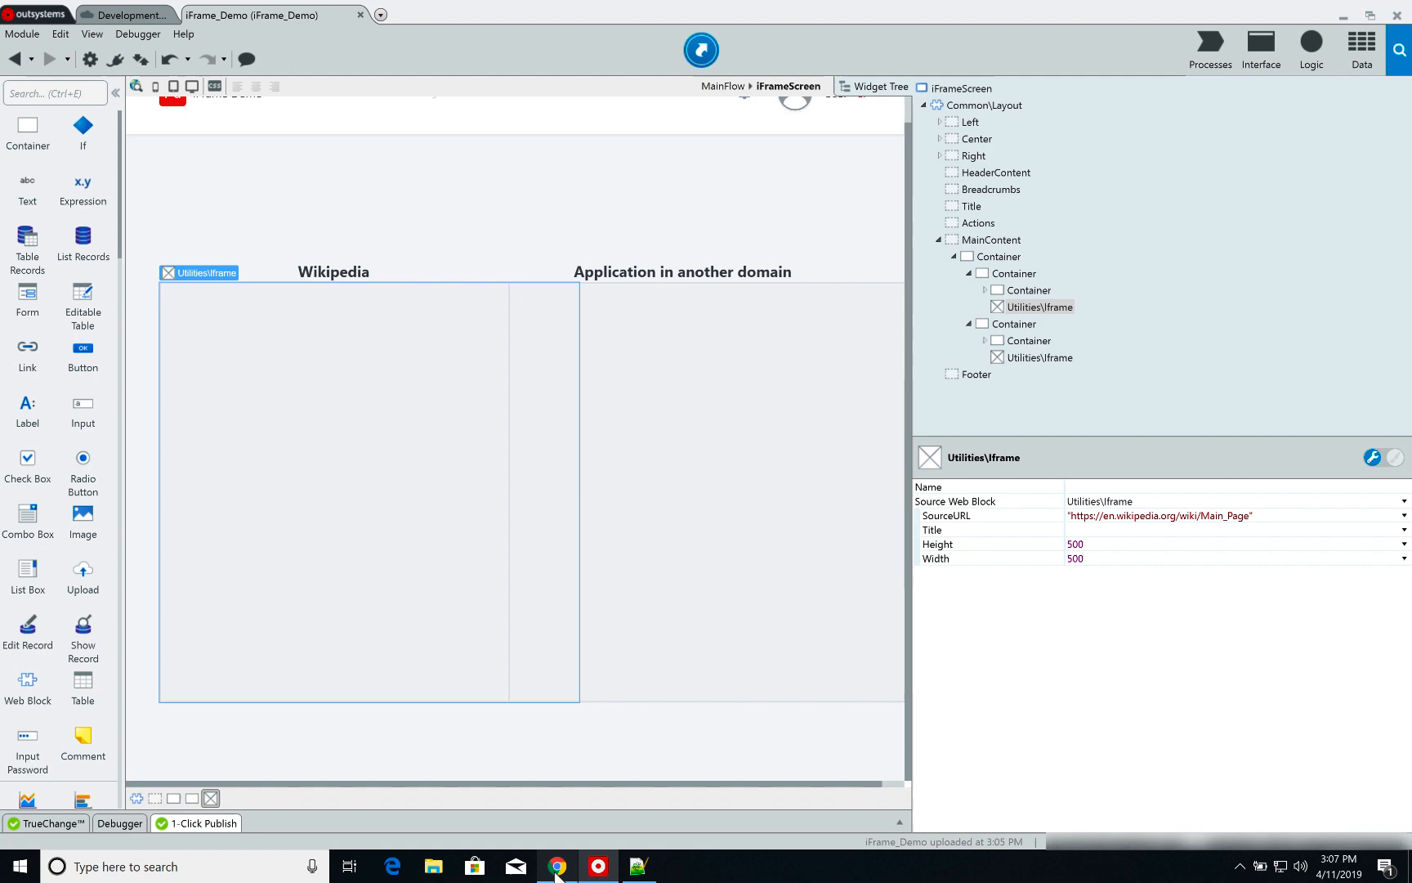
mouse_move(530, 840)
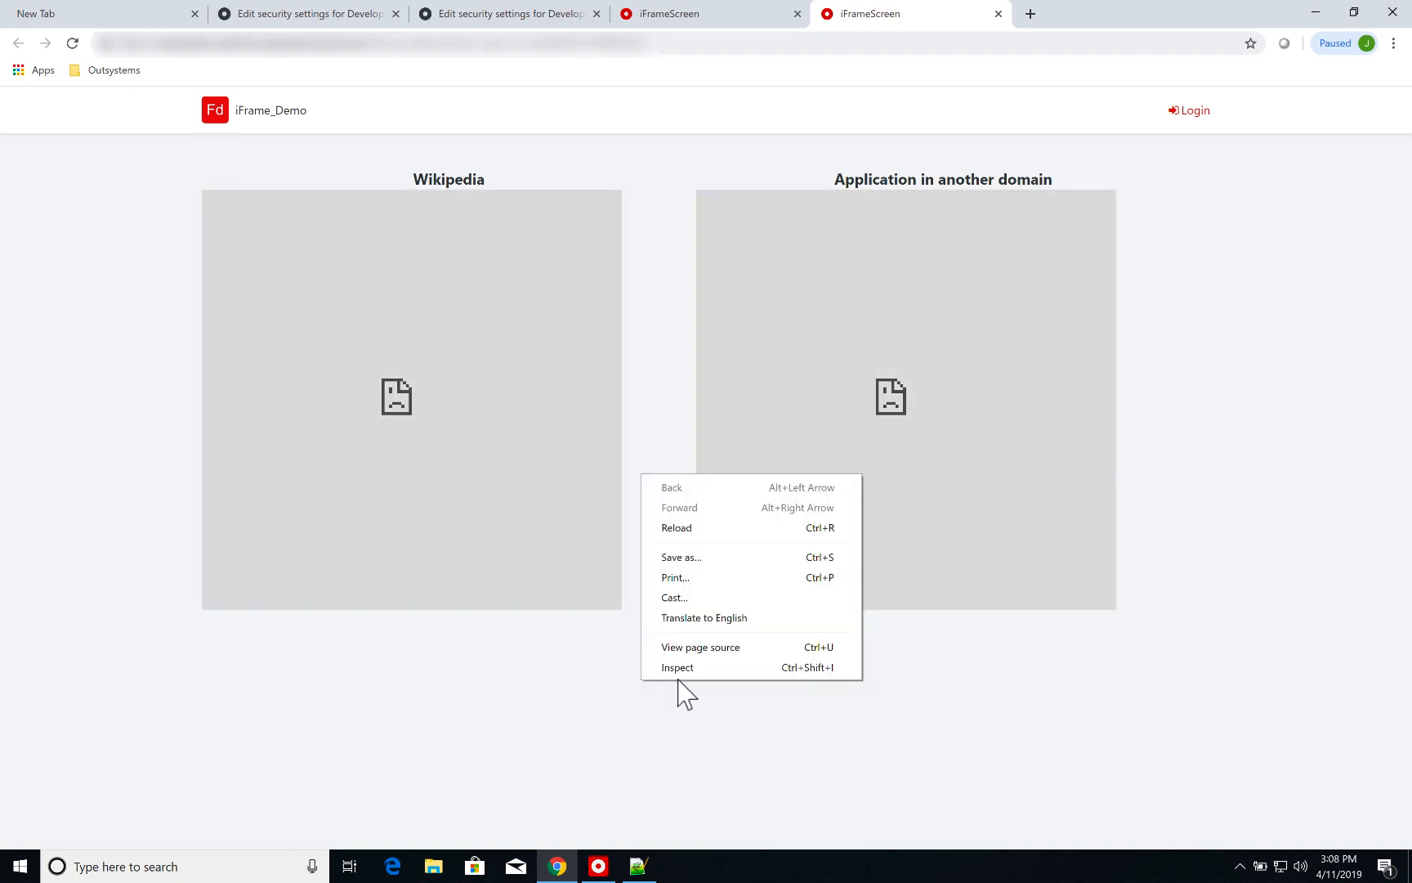
mouse_move(739, 680)
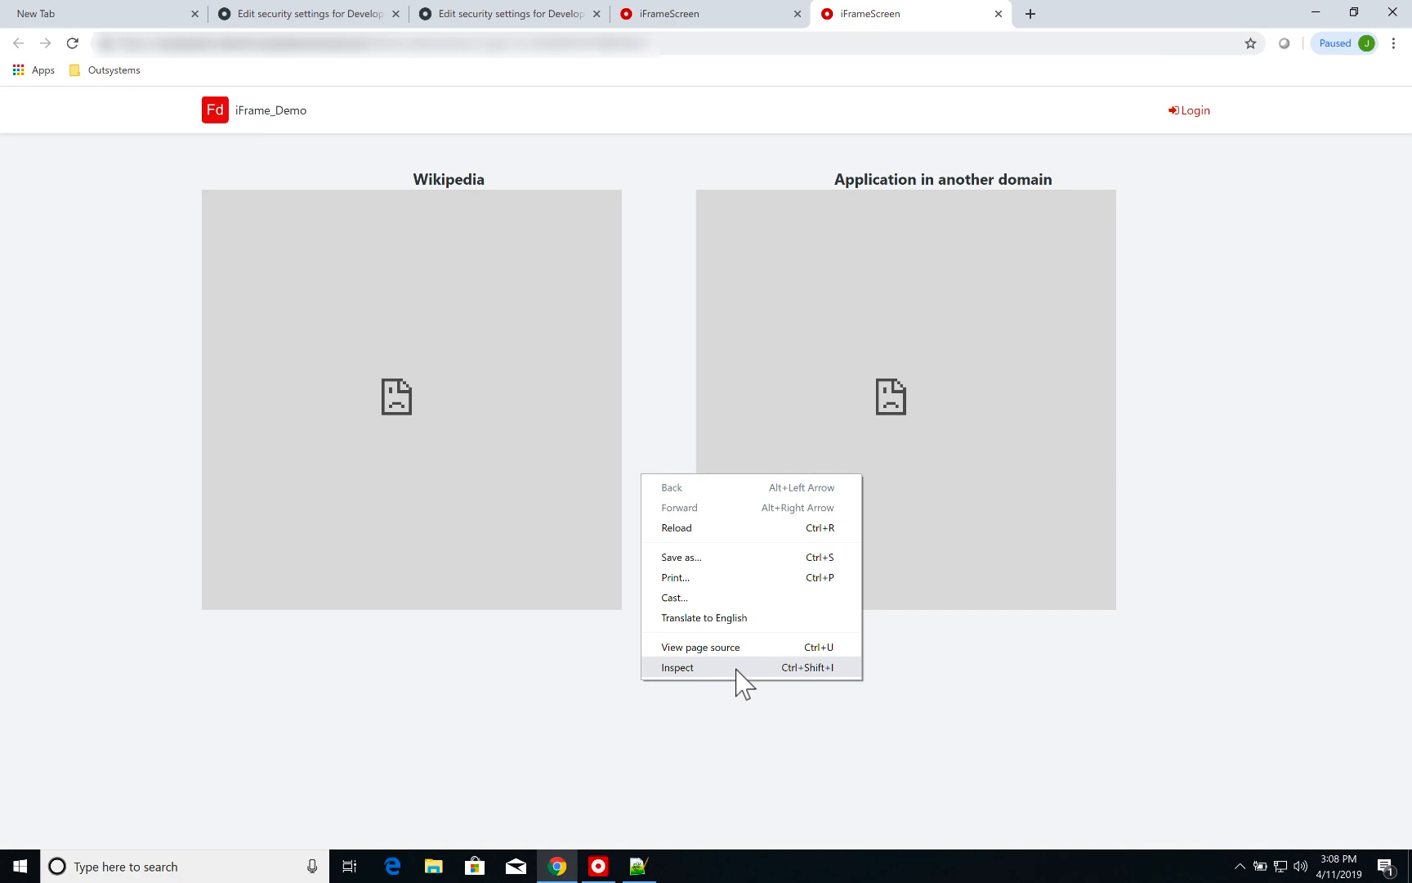
Step: Inspect the Console to see both frames refused by frame-src 'self', then leave DevTools for LifeTime
click(677, 667)
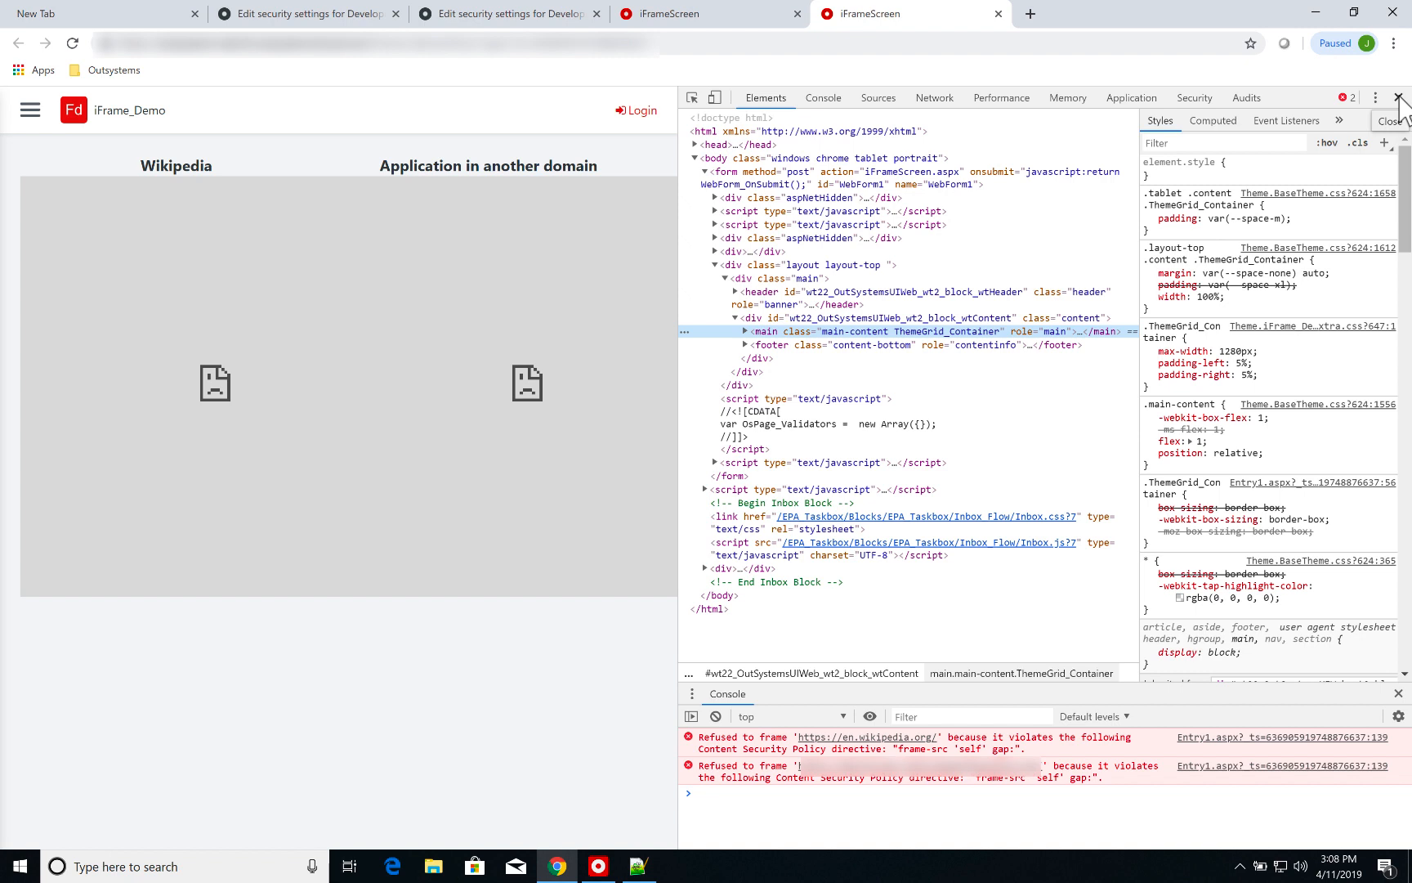
click(505, 13)
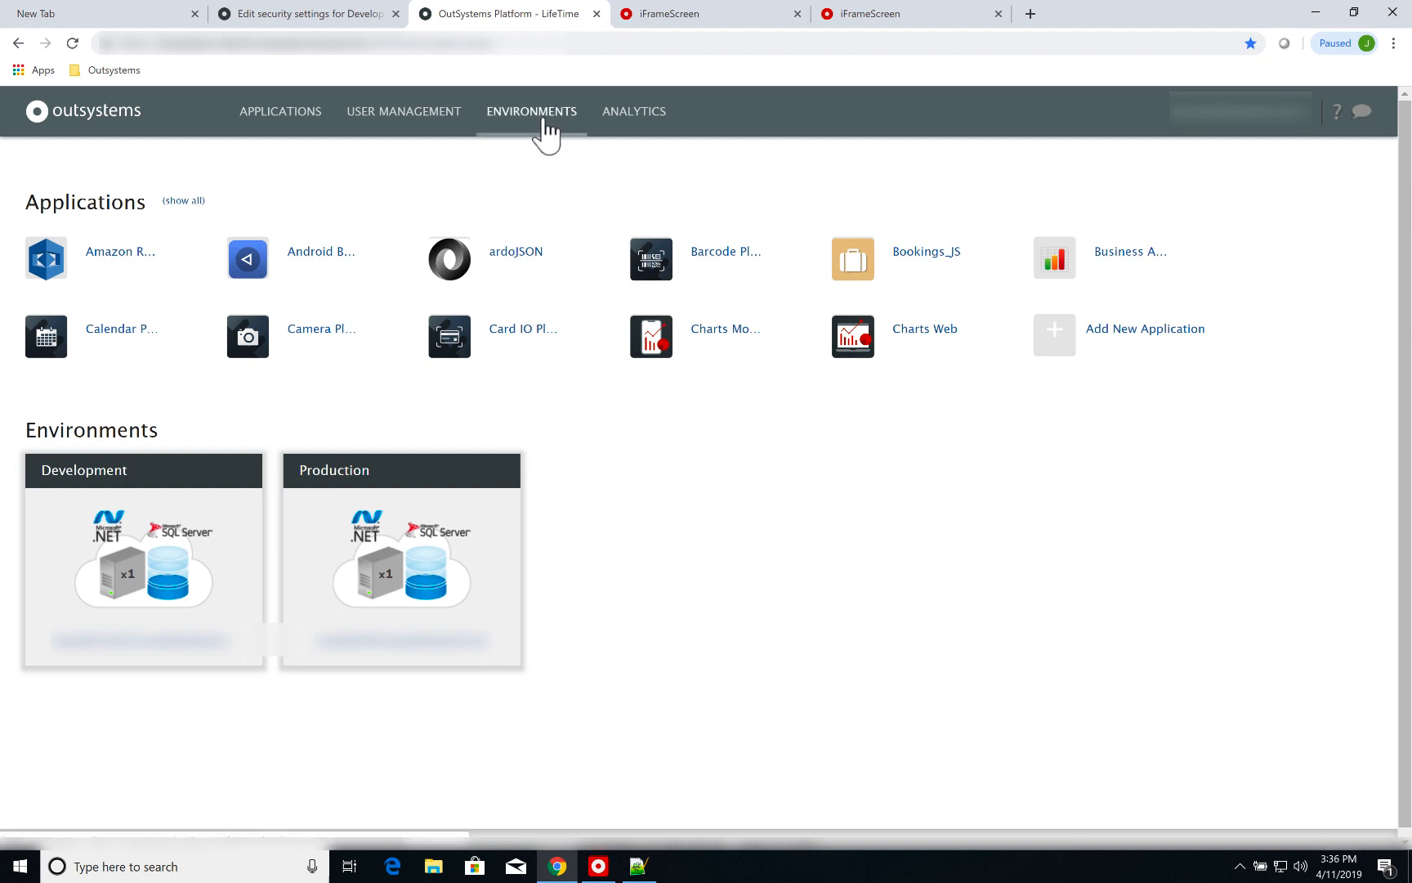
Step: From ENVIRONMENTS, enter More Security Settings for the Development environment
click(531, 111)
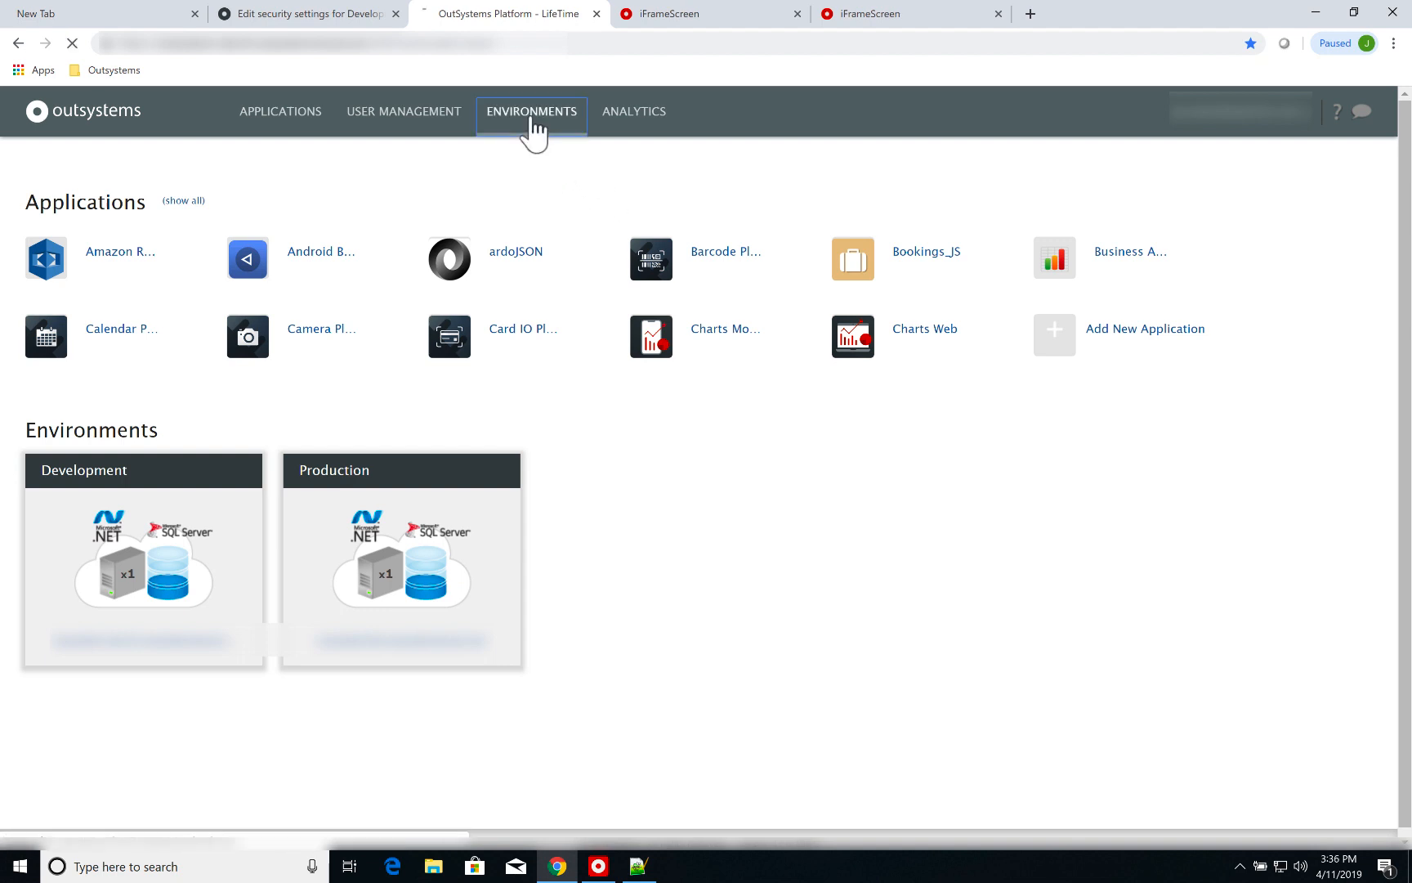
click(531, 111)
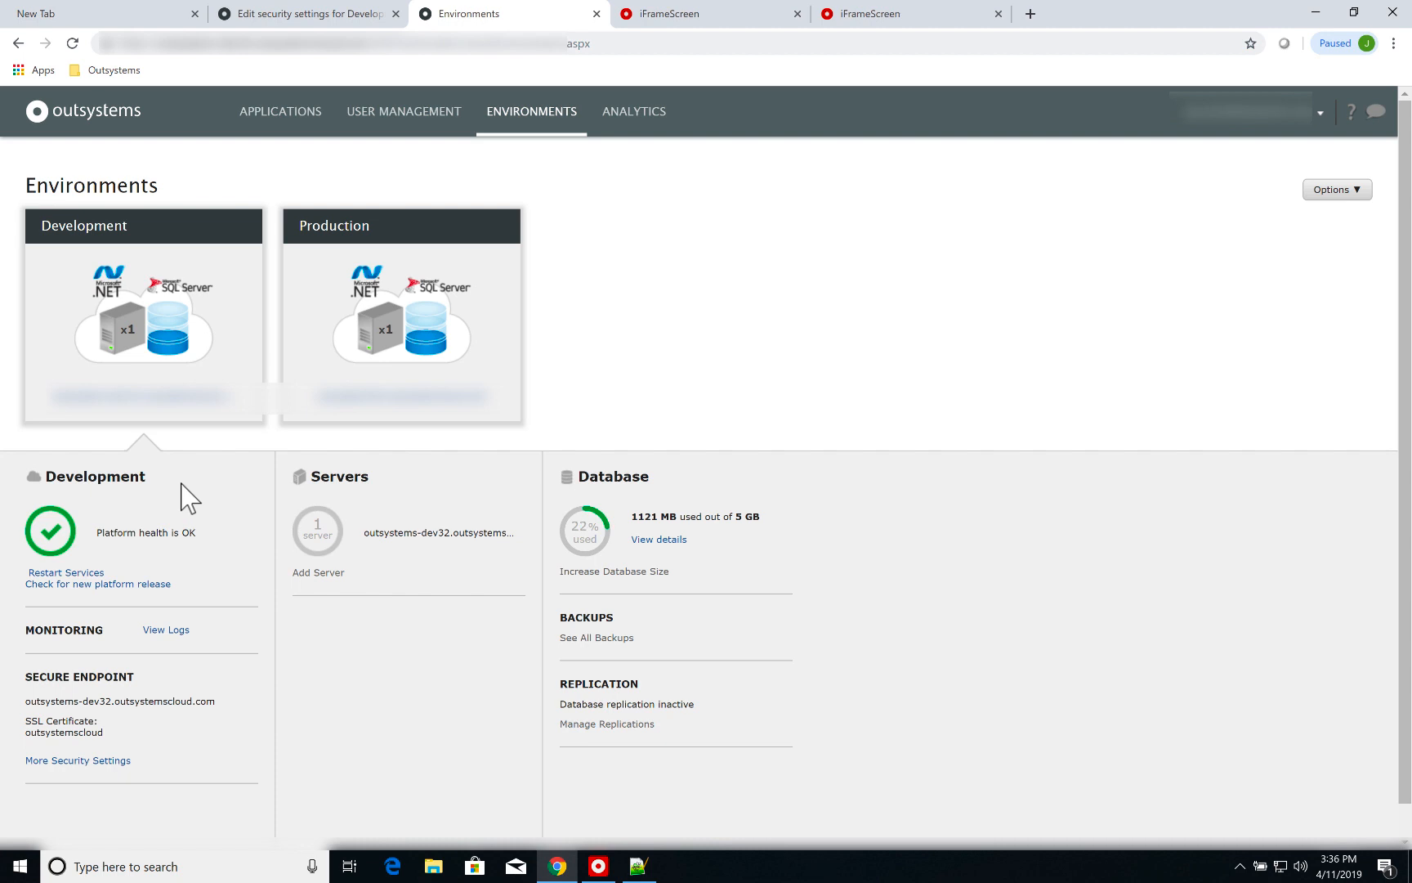
mouse_move(346, 330)
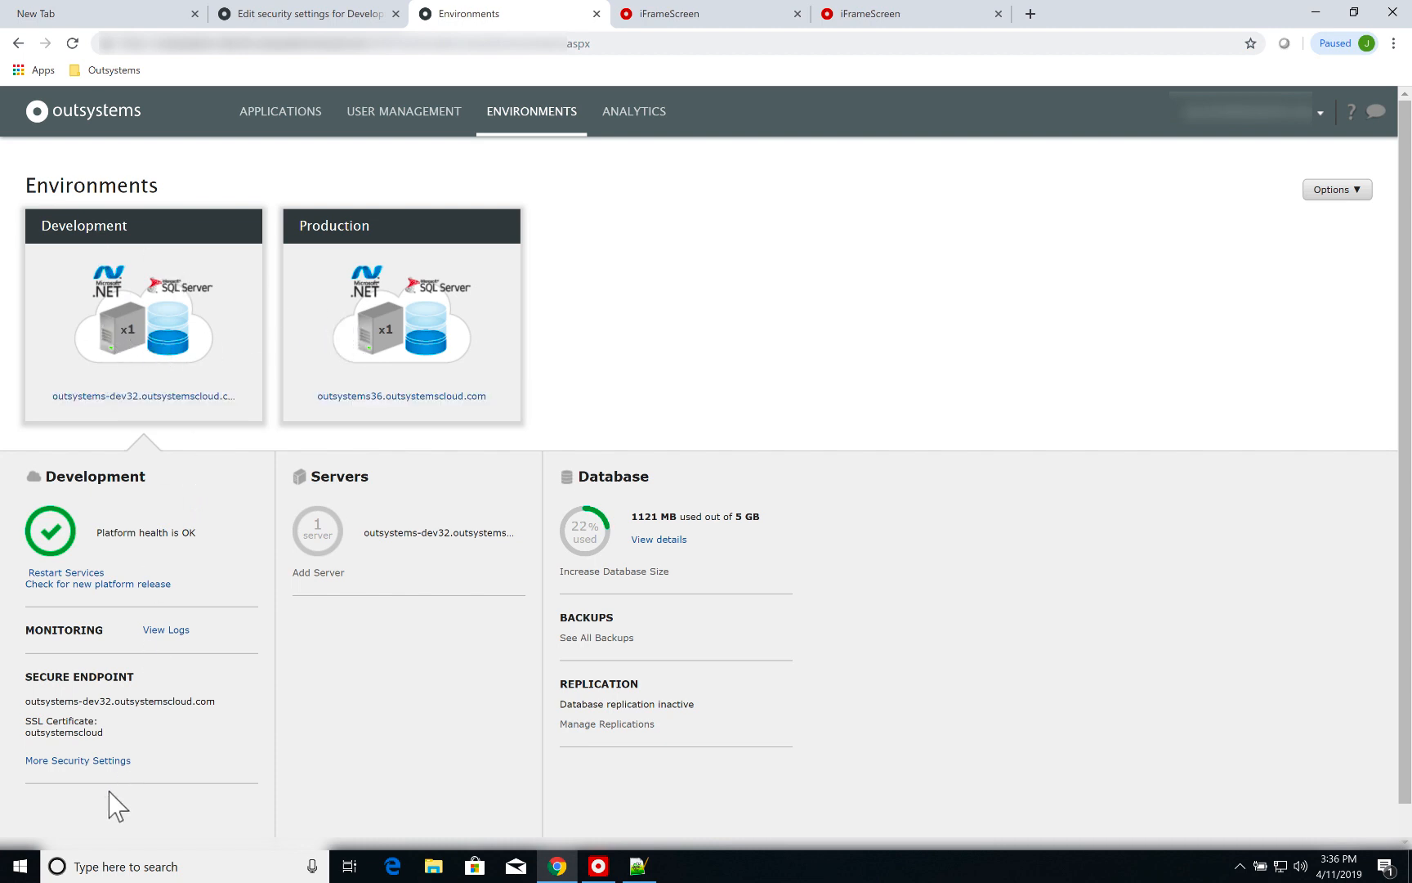
mouse_move(77, 760)
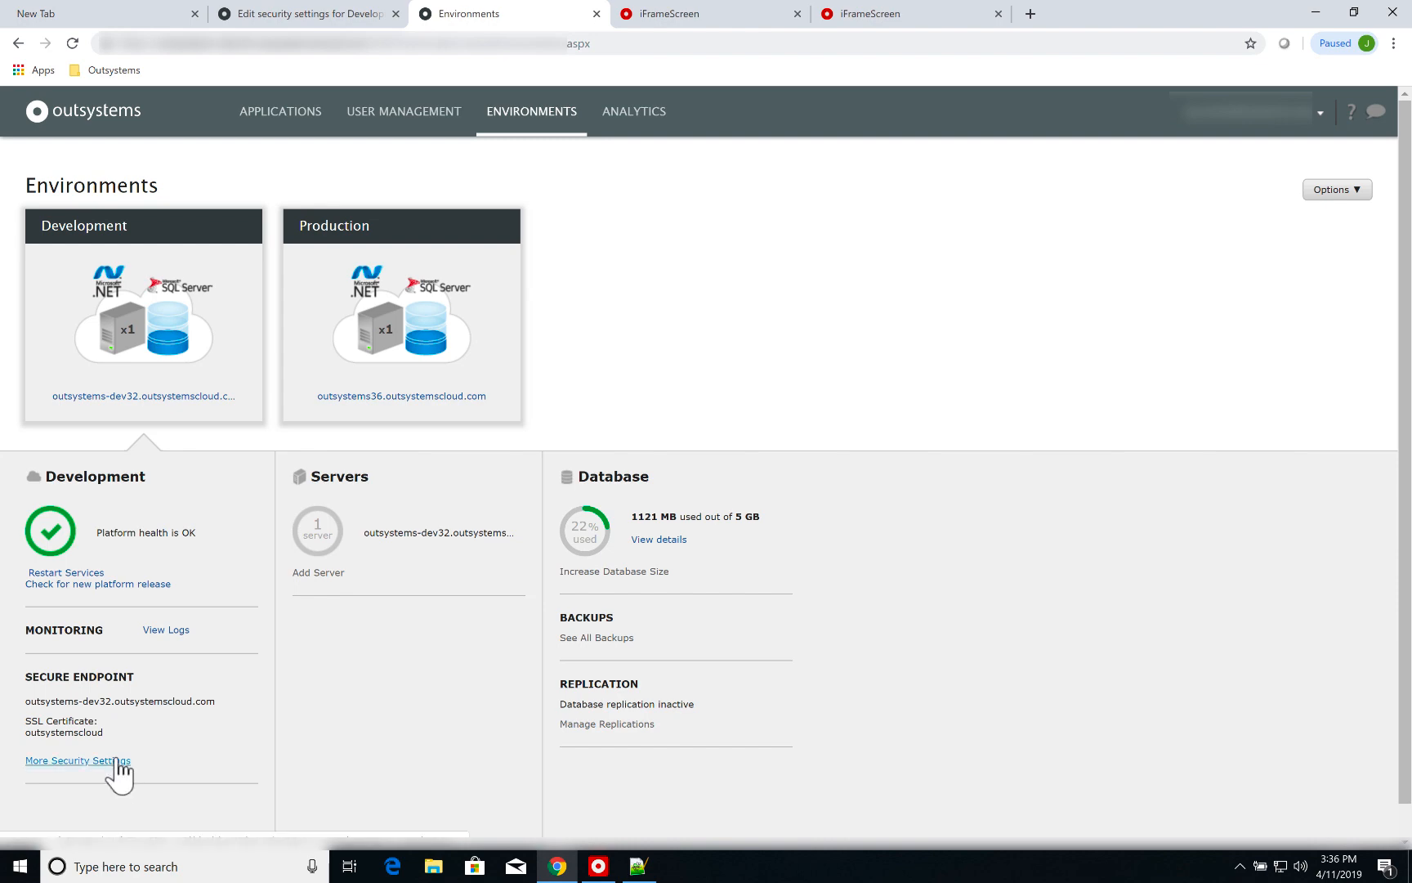
click(76, 760)
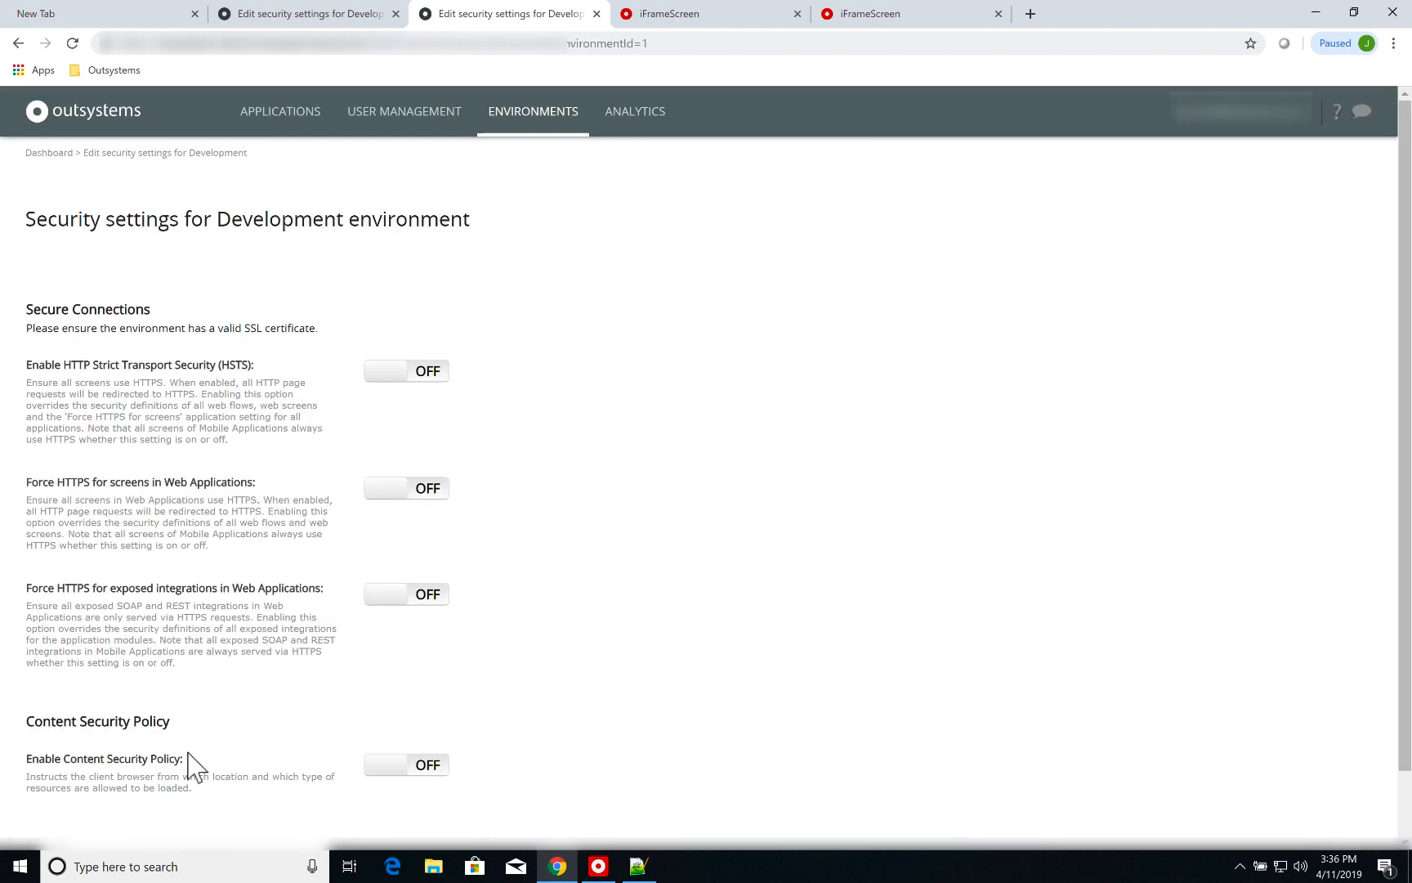
scroll(down, 3)
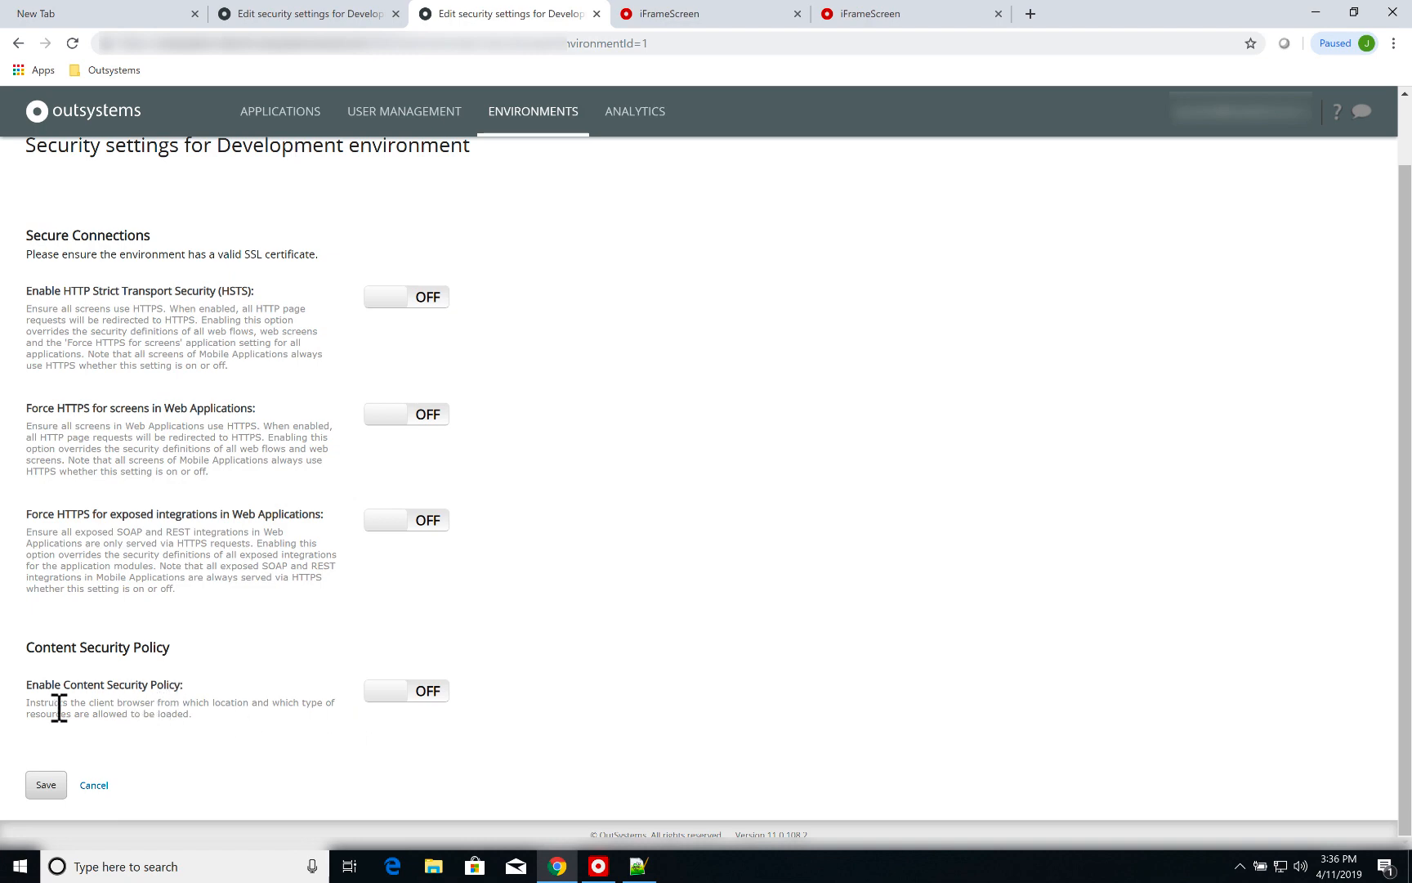
Step: Switch Enable Content Security Policy to ON and review the Child-src description
click(405, 692)
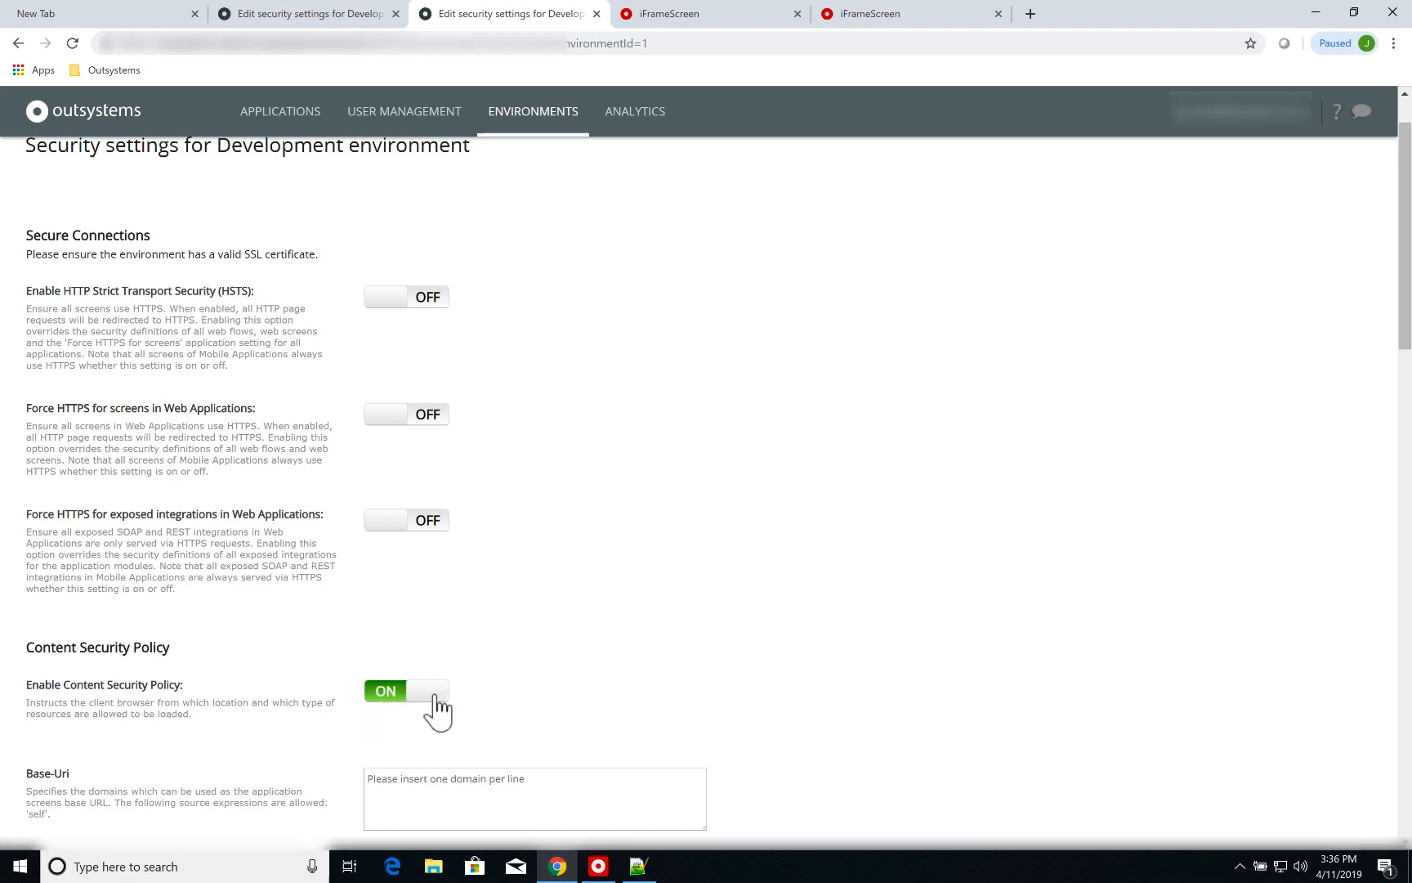
scroll(down, 3)
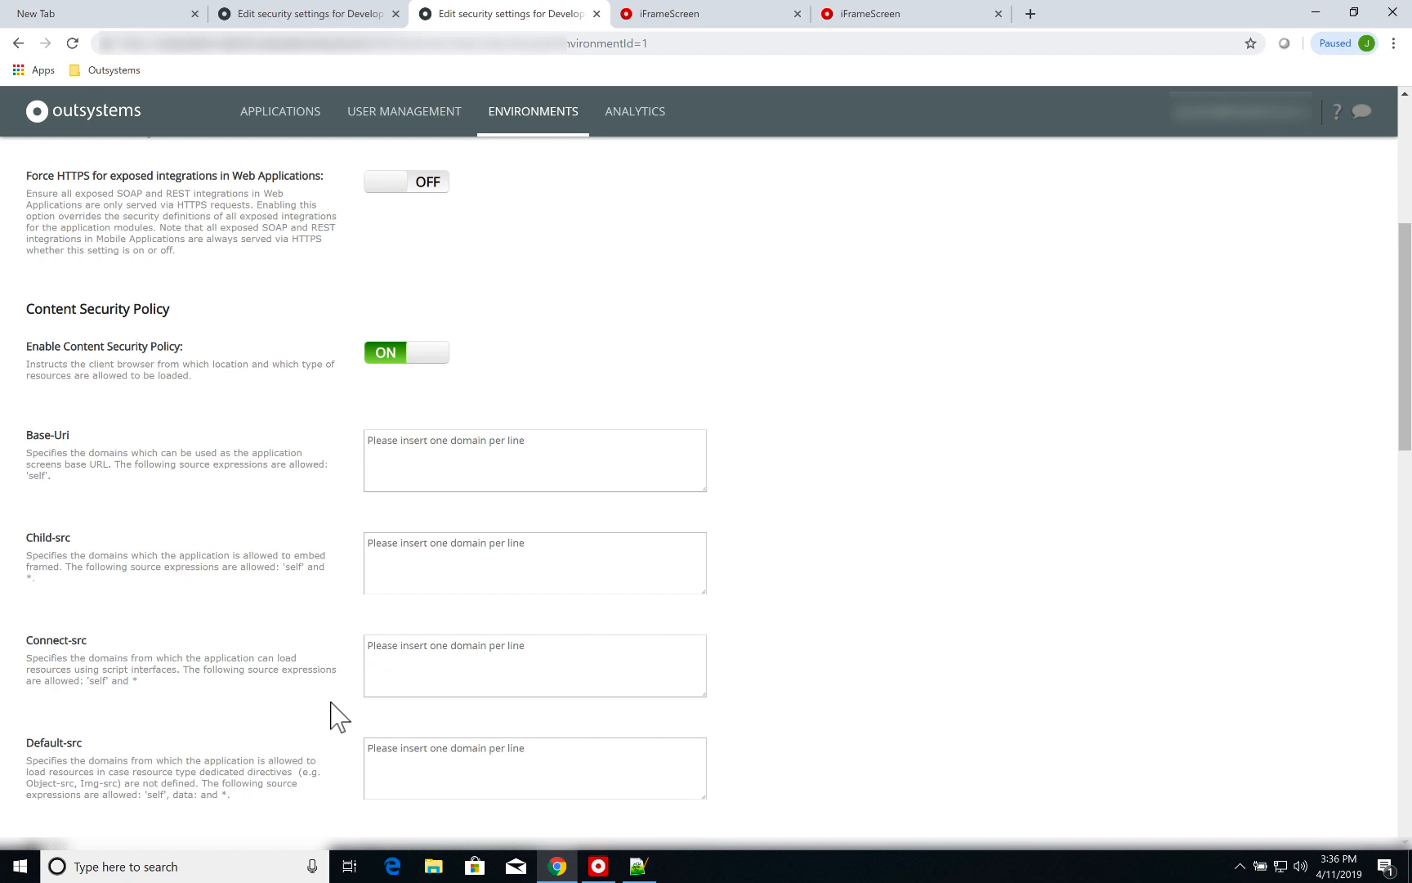
mouse_move(322, 673)
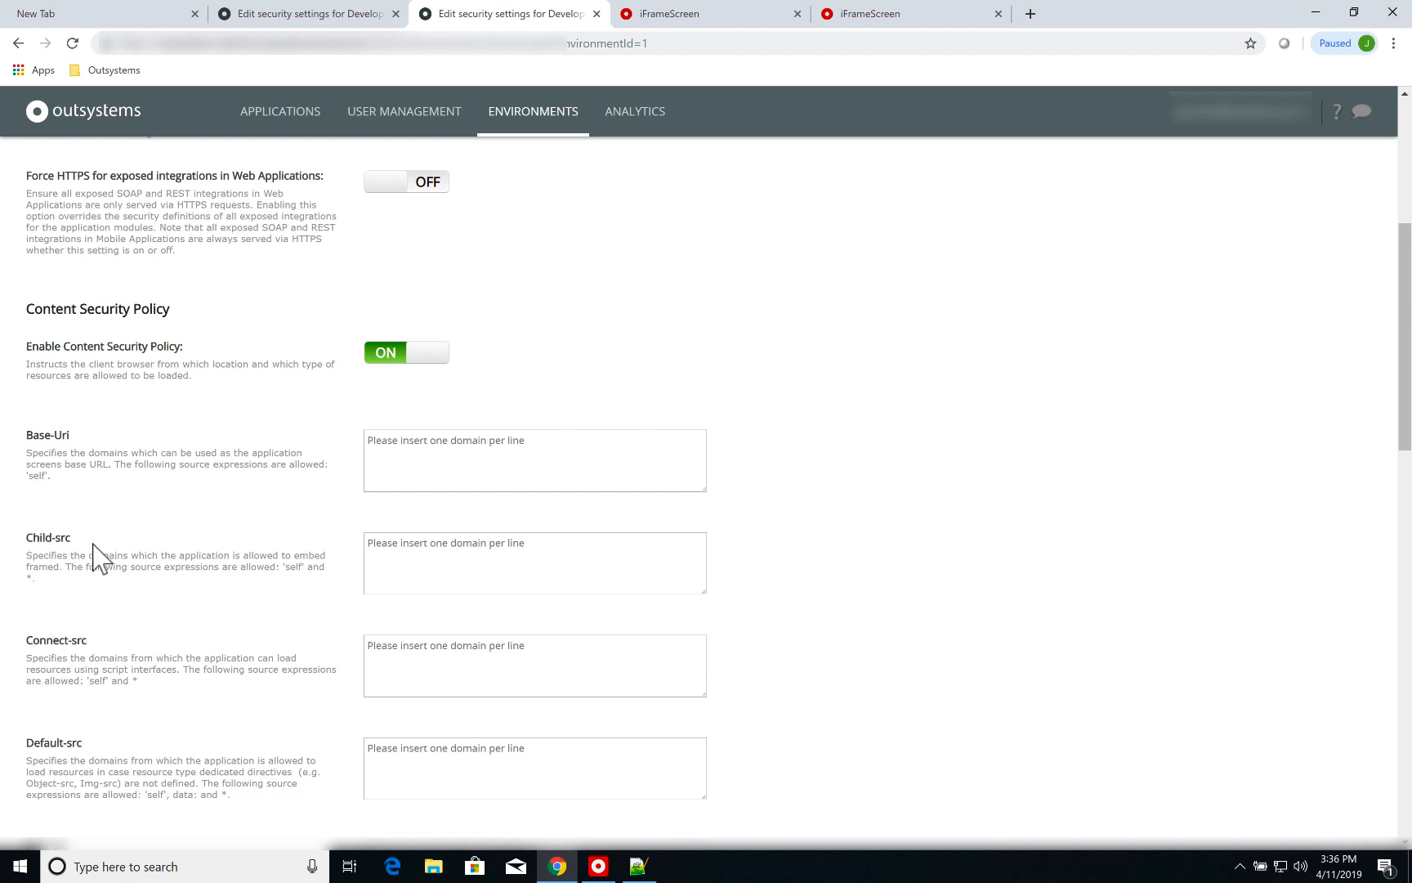
drag(27, 555, 279, 567)
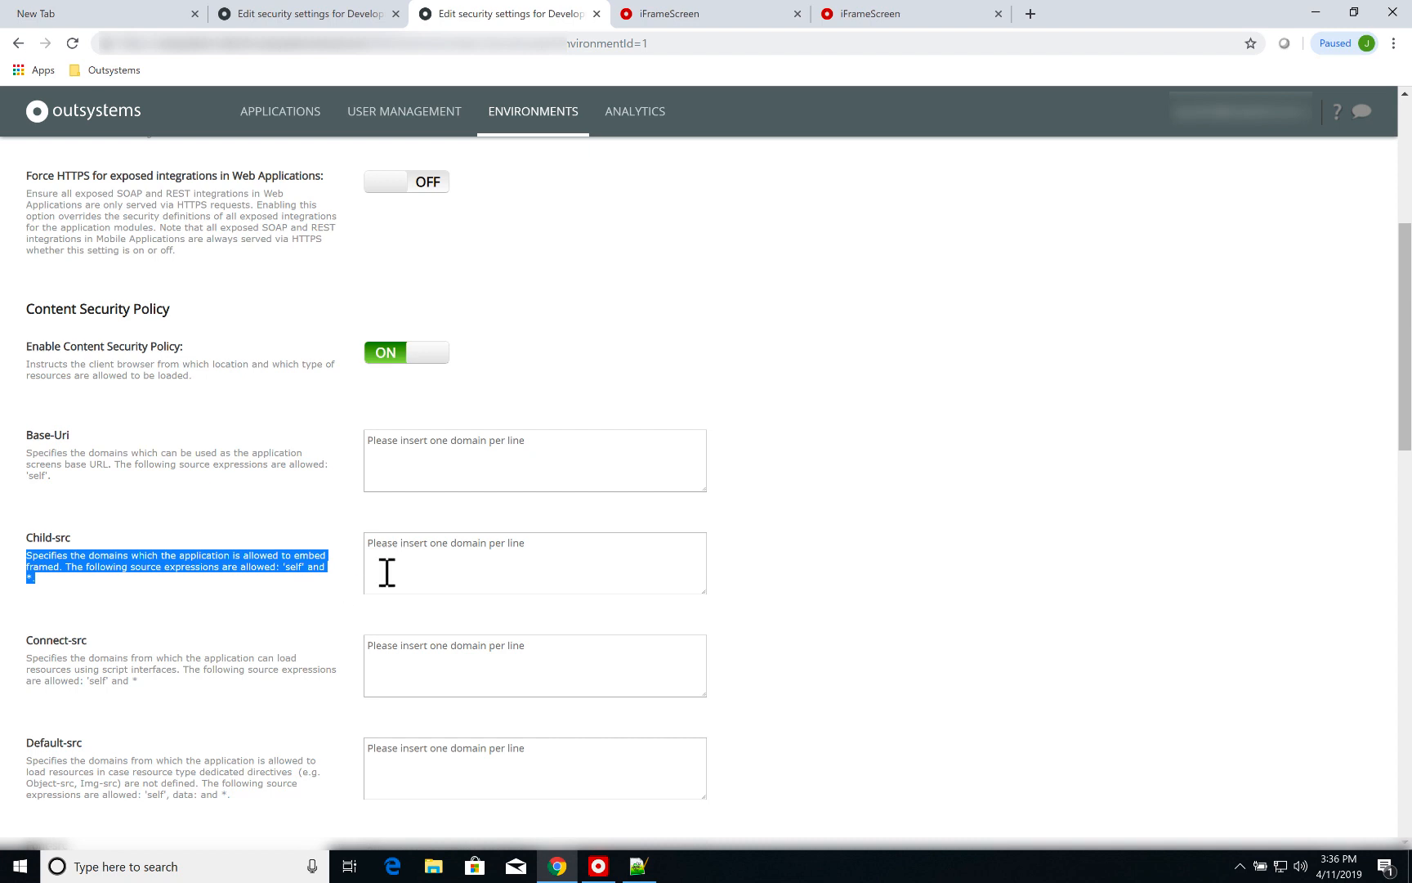
Step: Enter en.wikipedia.org and the other app's domain as Child-src sources
click(535, 563)
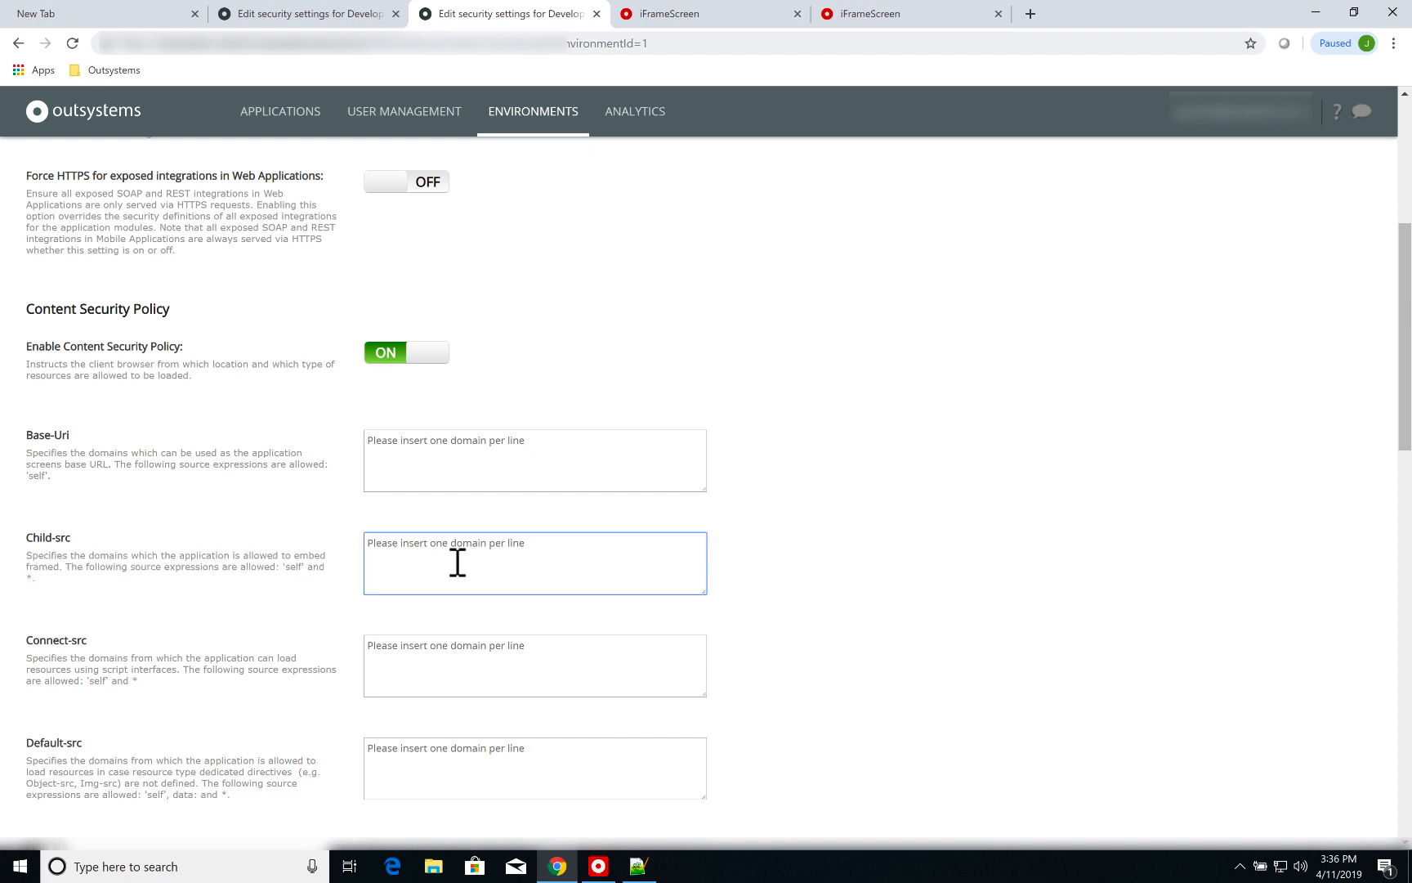
text(en.wu)
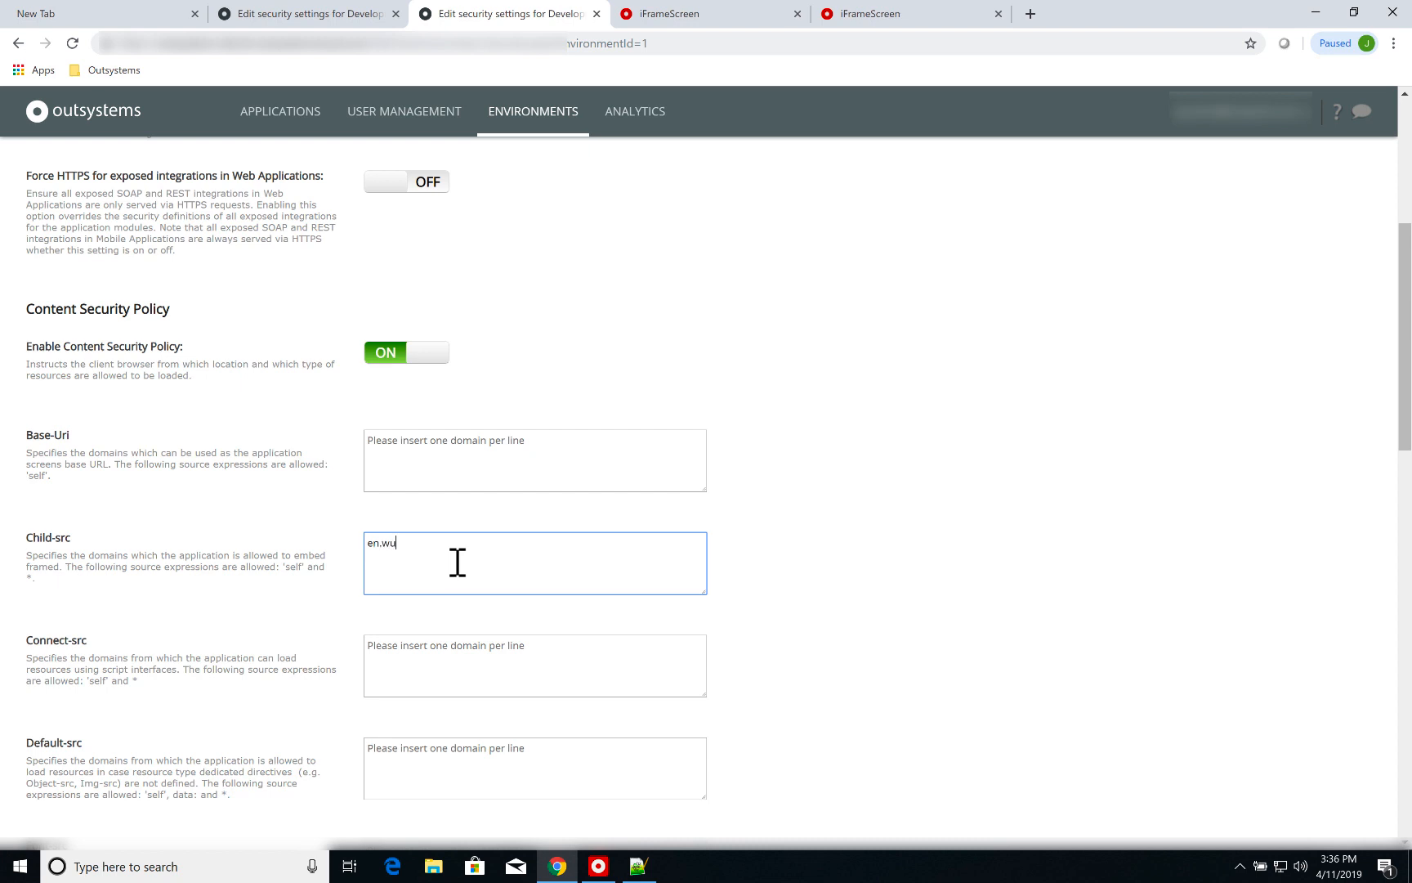
text(ikipedia.org)
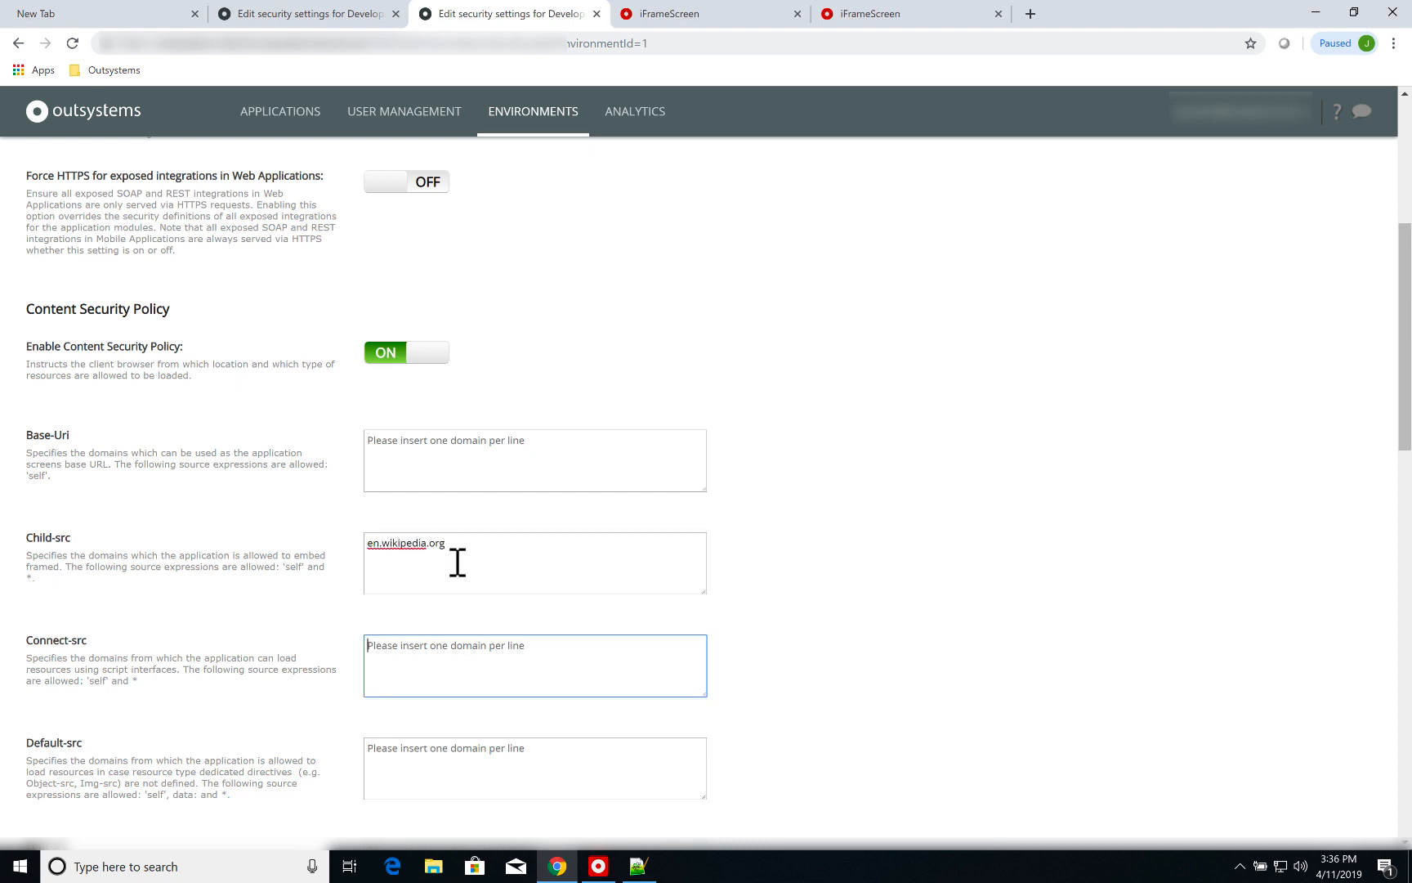
click(535, 562)
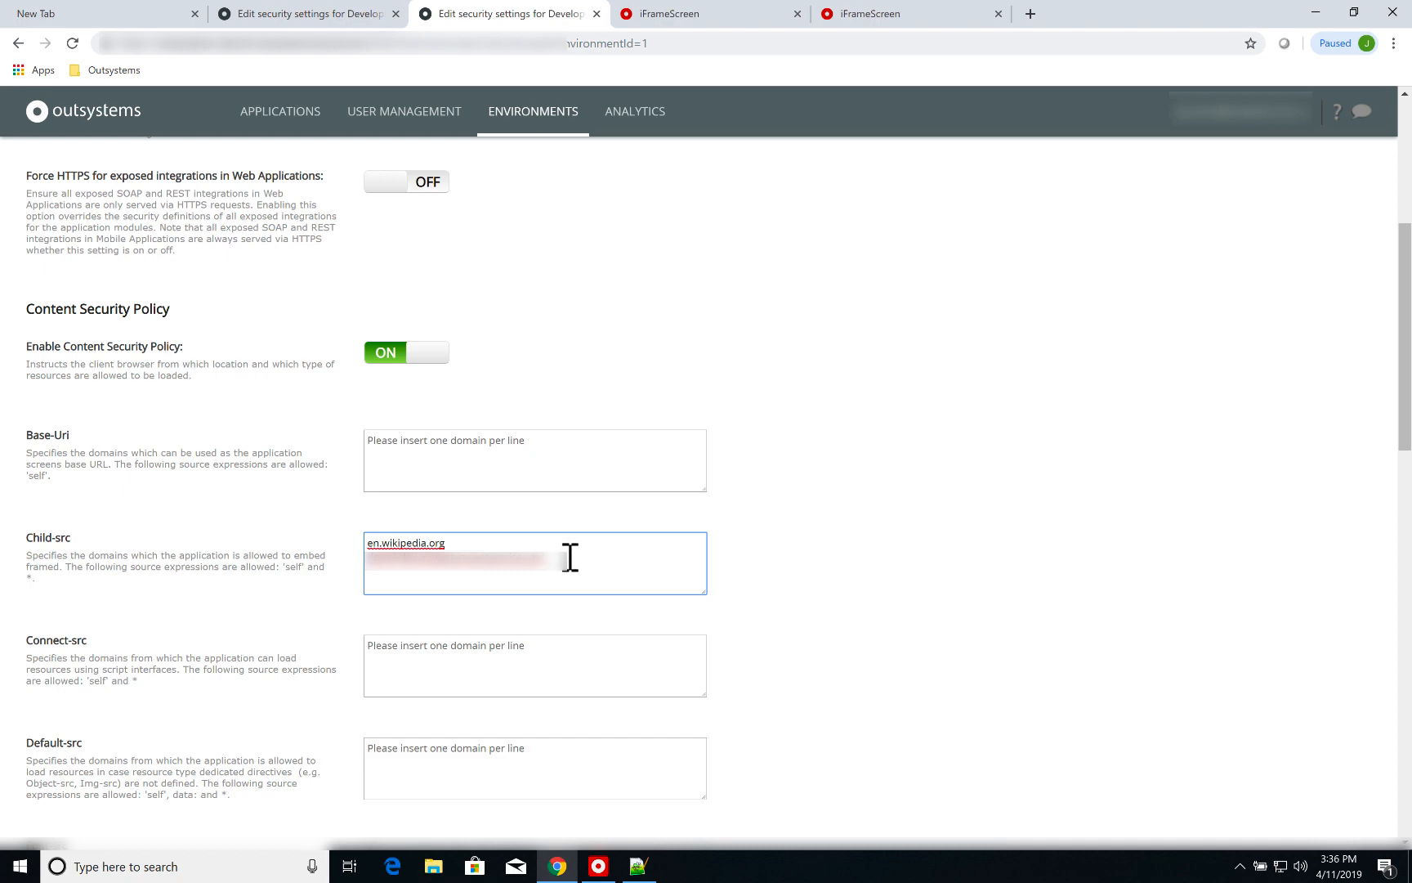
Step: Save the Development security settings and dismiss the changes-saved notice listing auto-added self and gap:
scroll(down, 3)
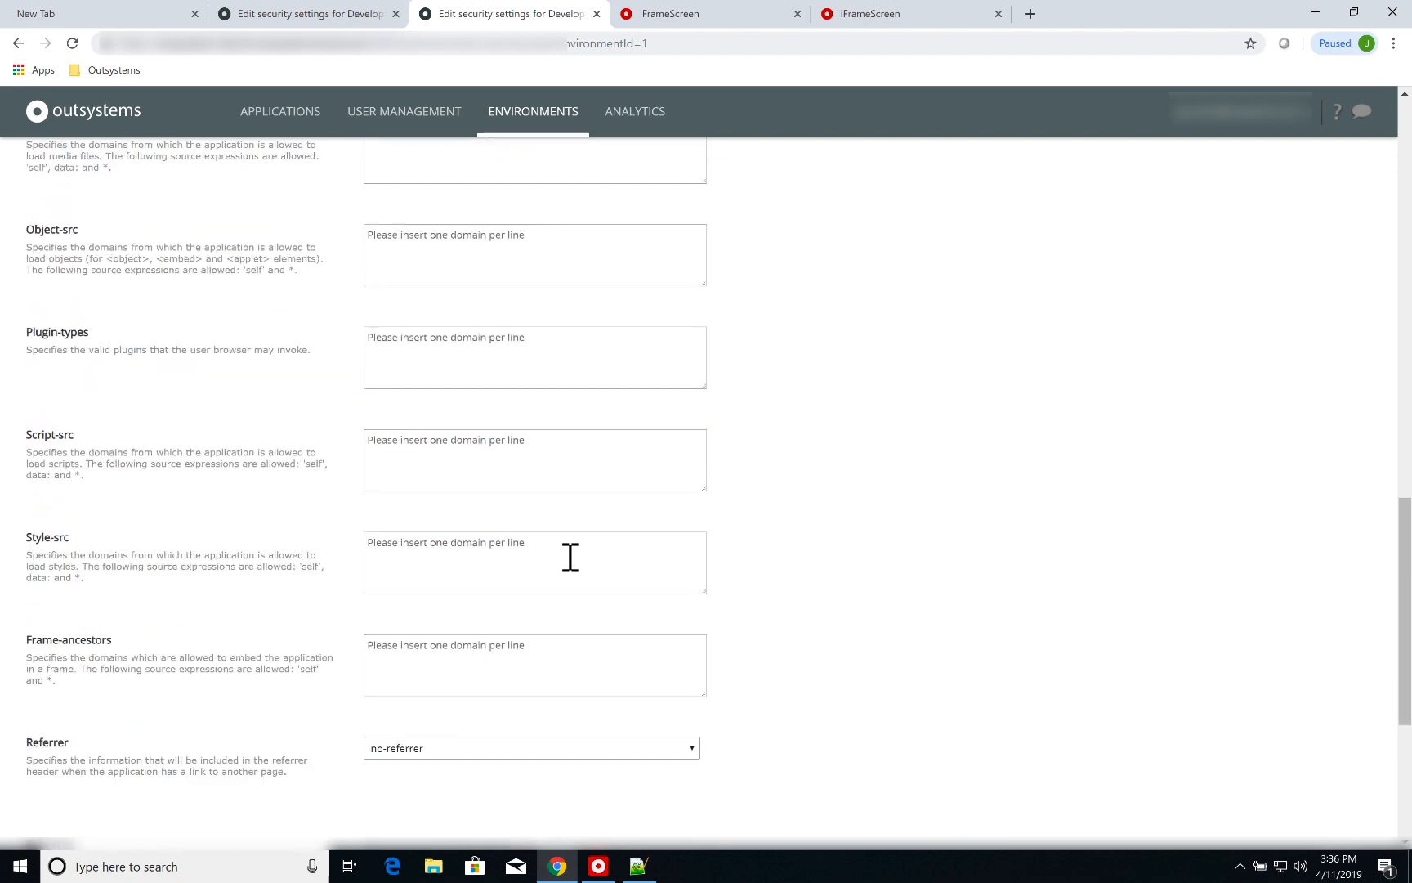
scroll(down, 3)
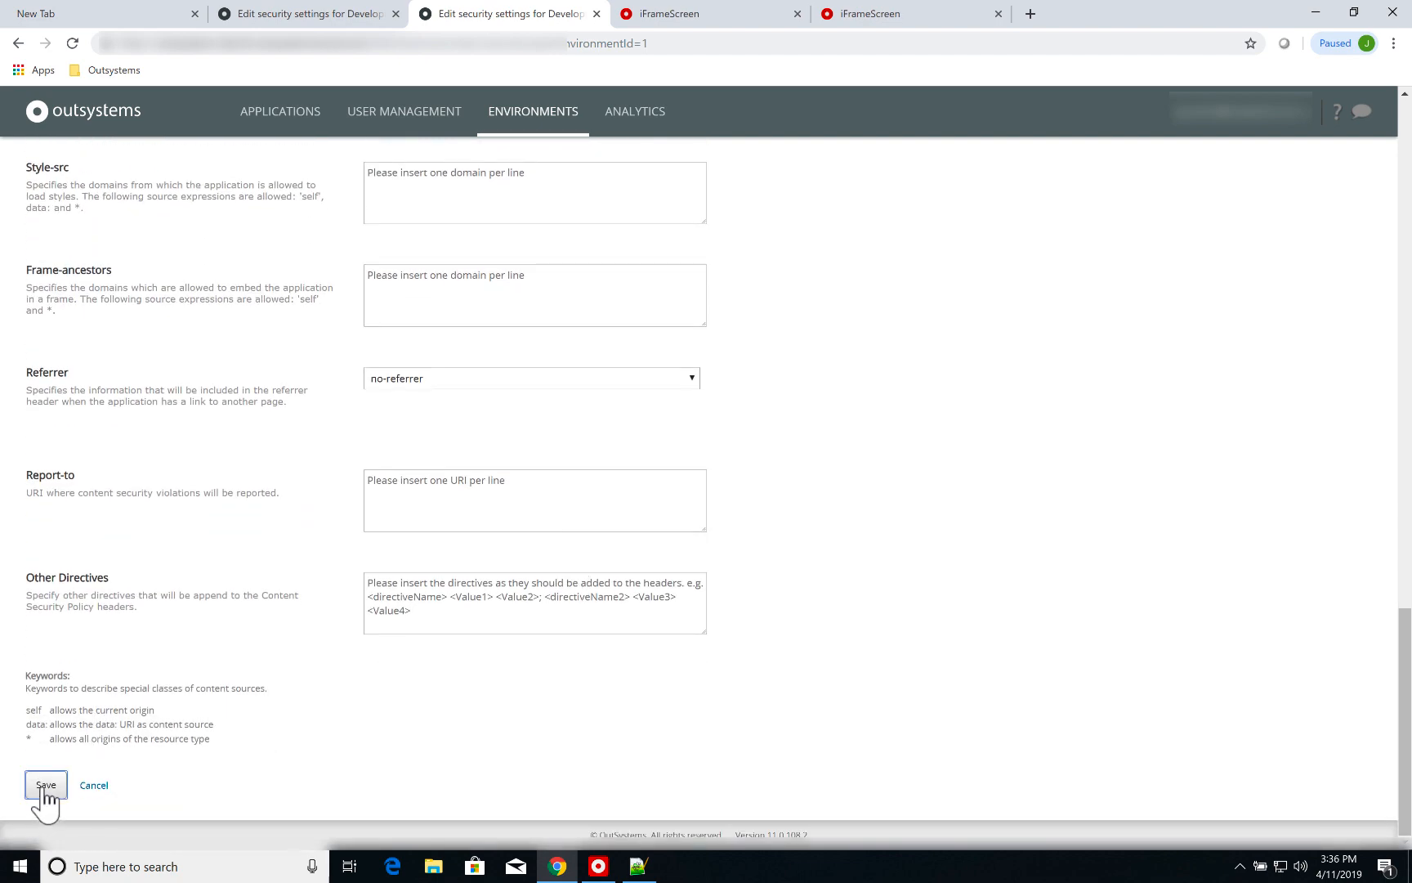
click(46, 785)
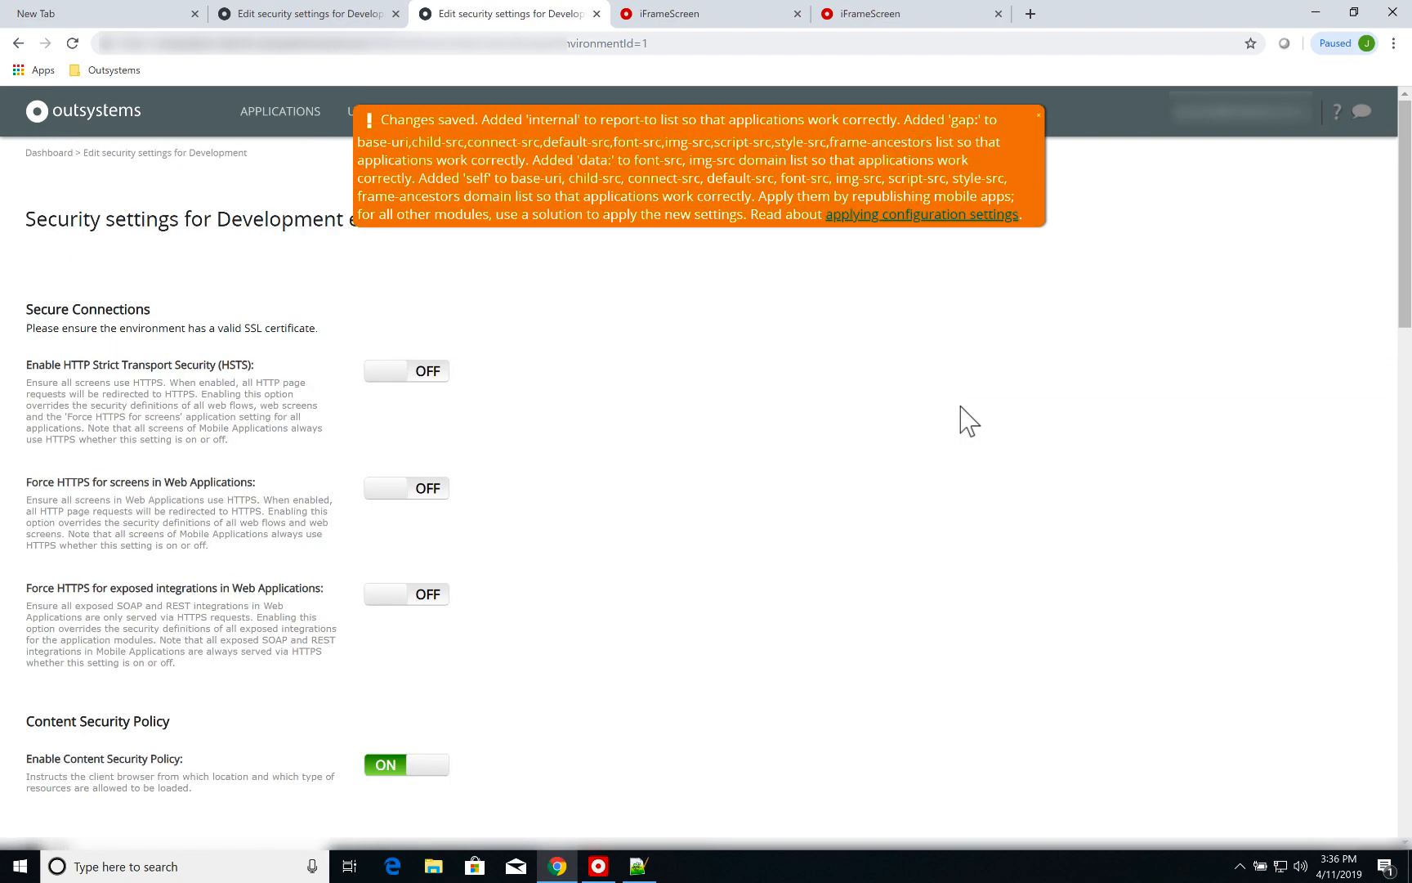
mouse_move(585, 284)
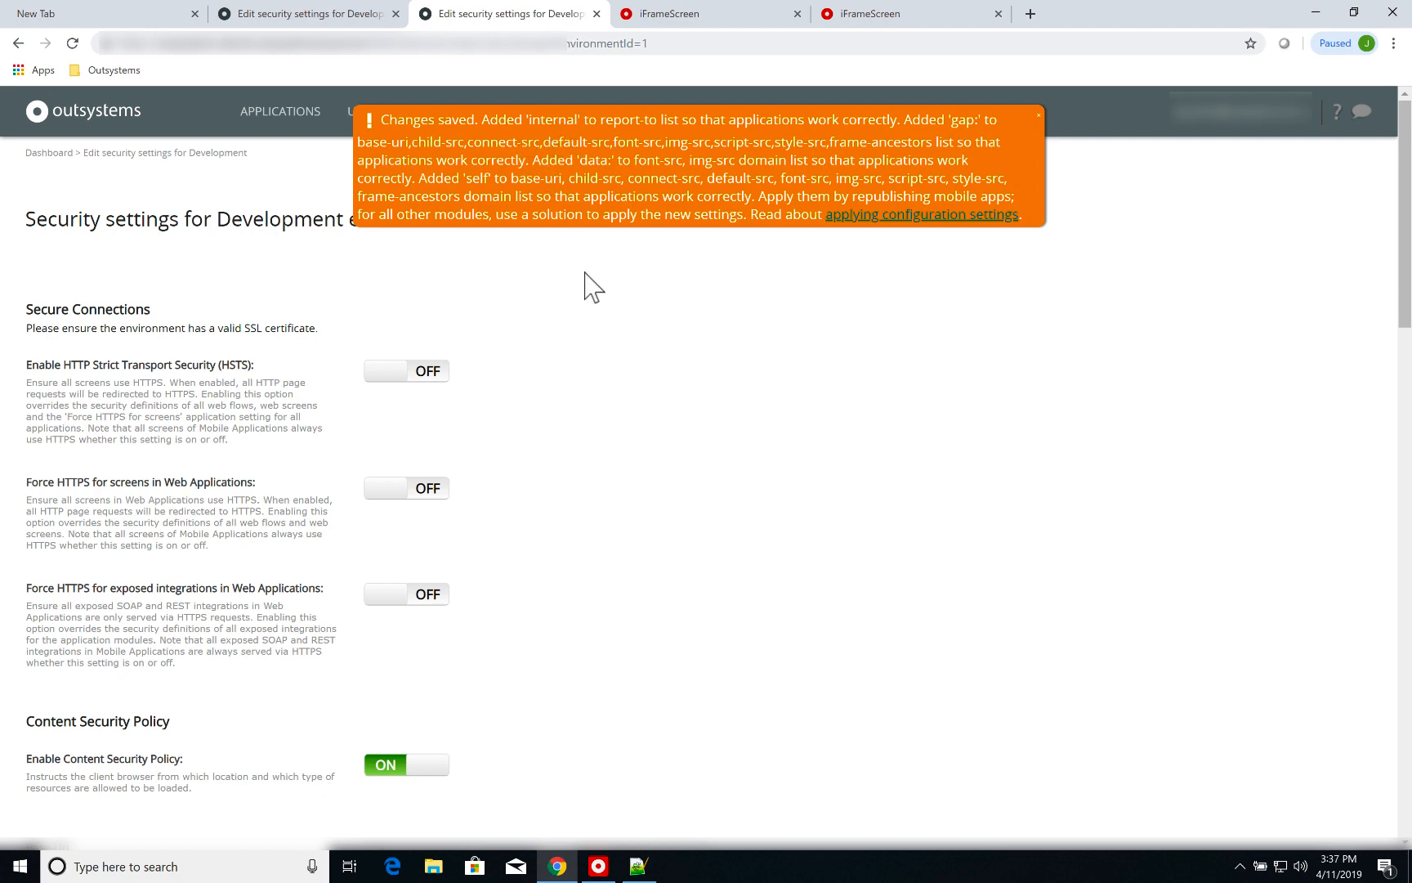
scroll(down, 3)
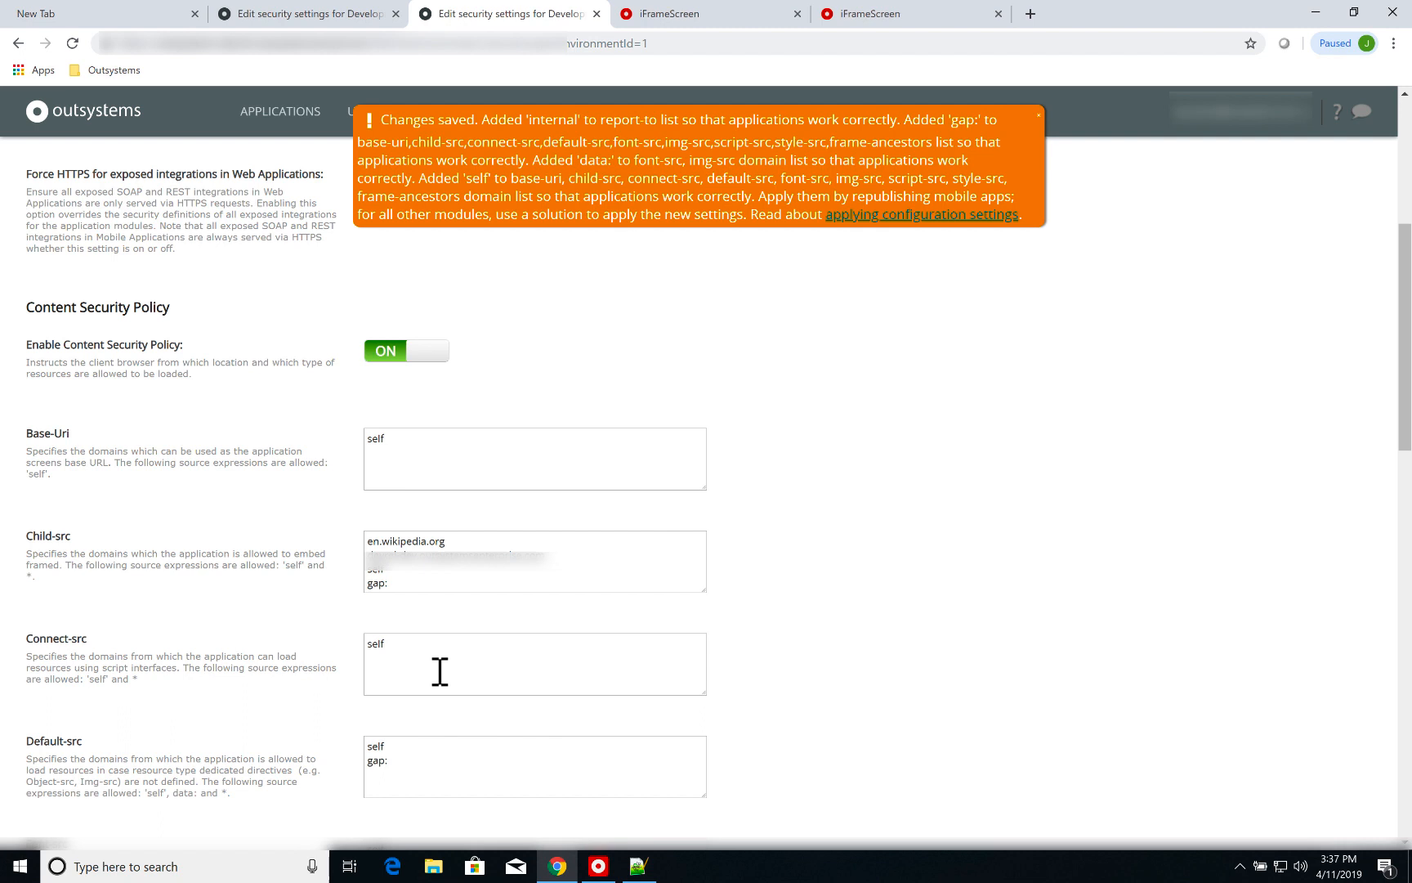
mouse_move(402, 465)
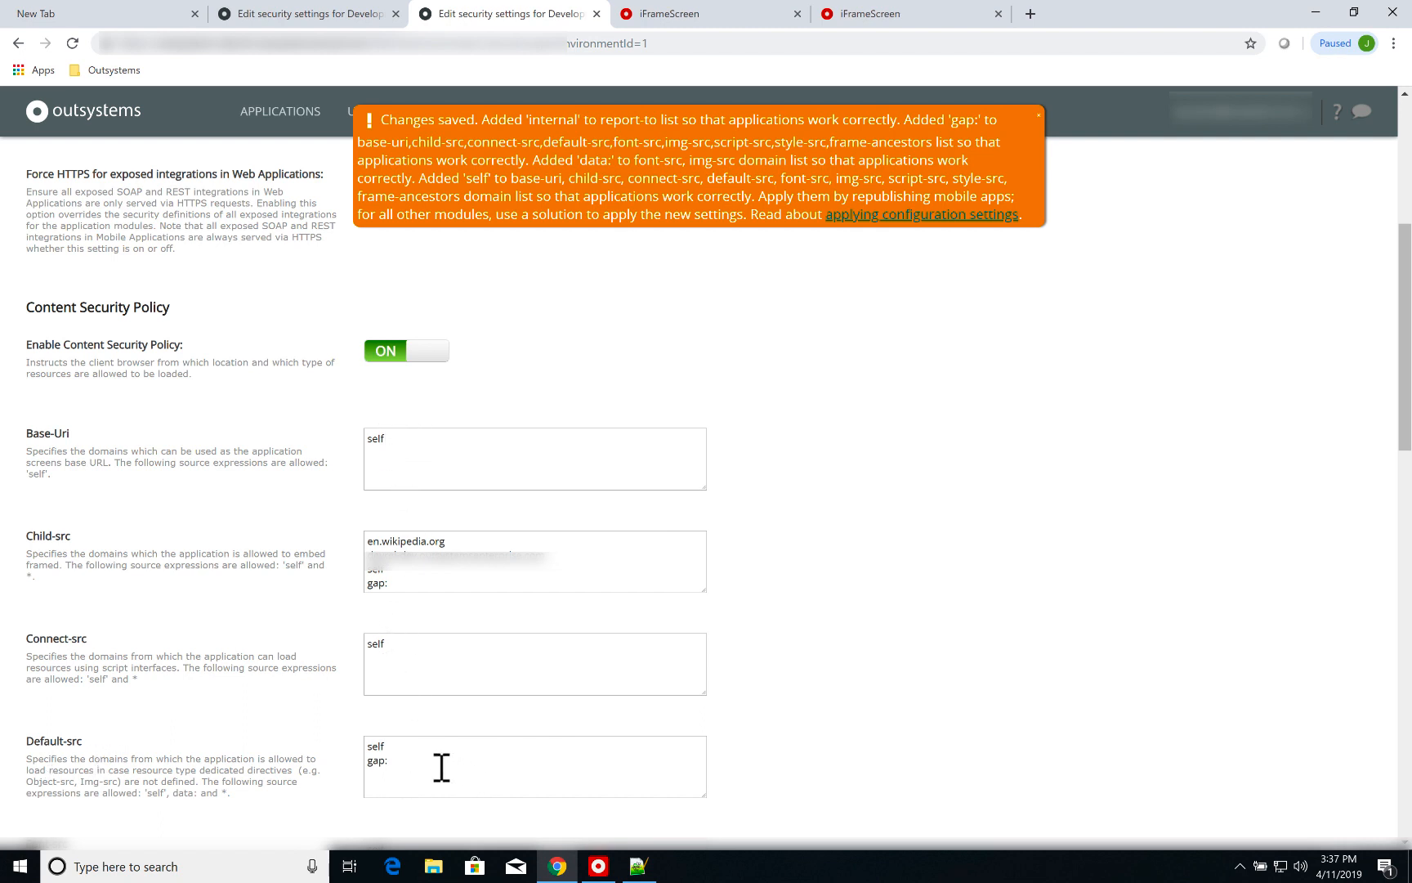
mouse_move(1056, 185)
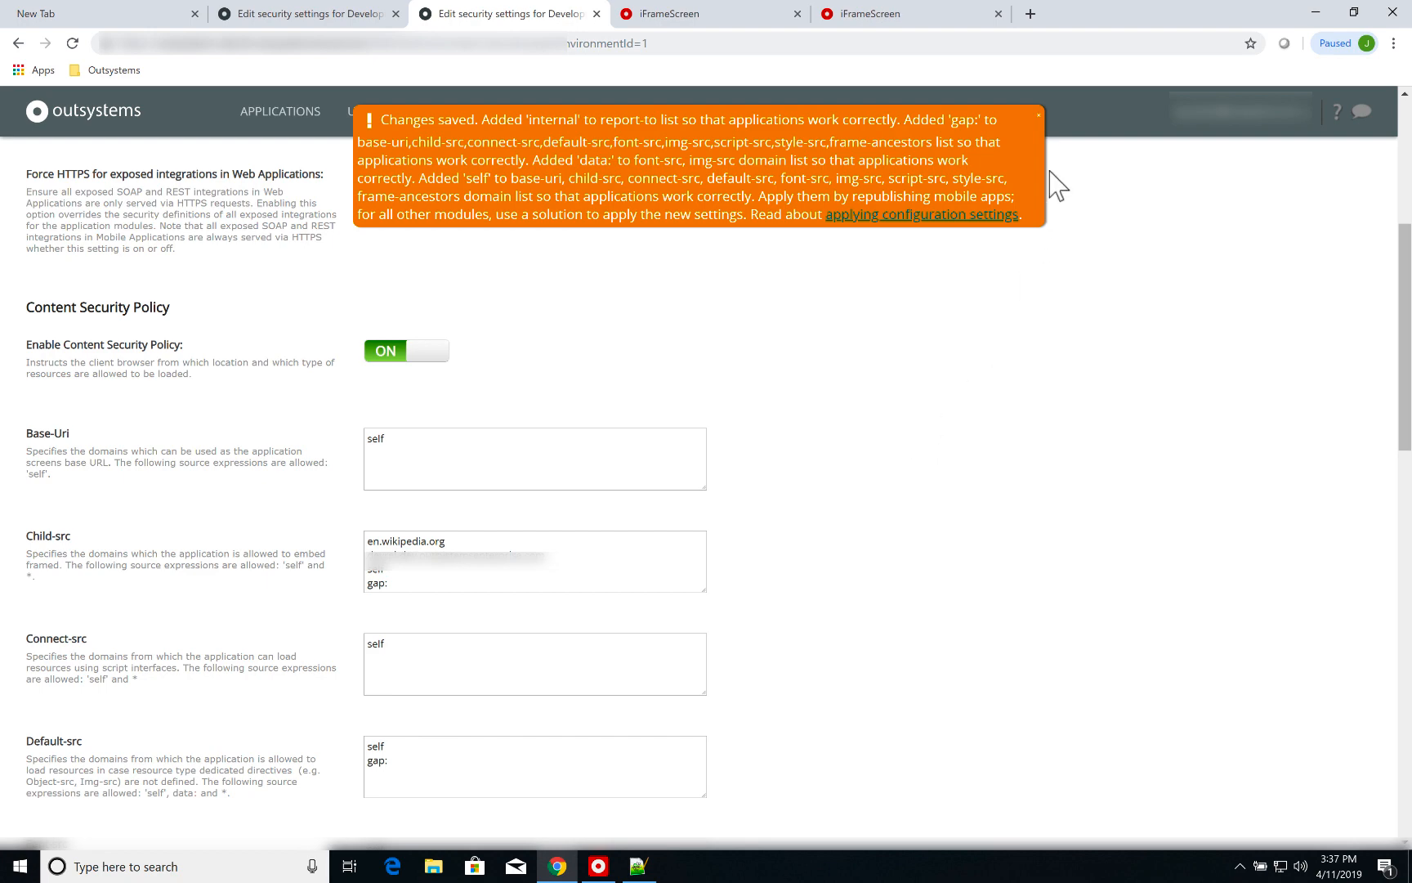
mouse_move(1038, 132)
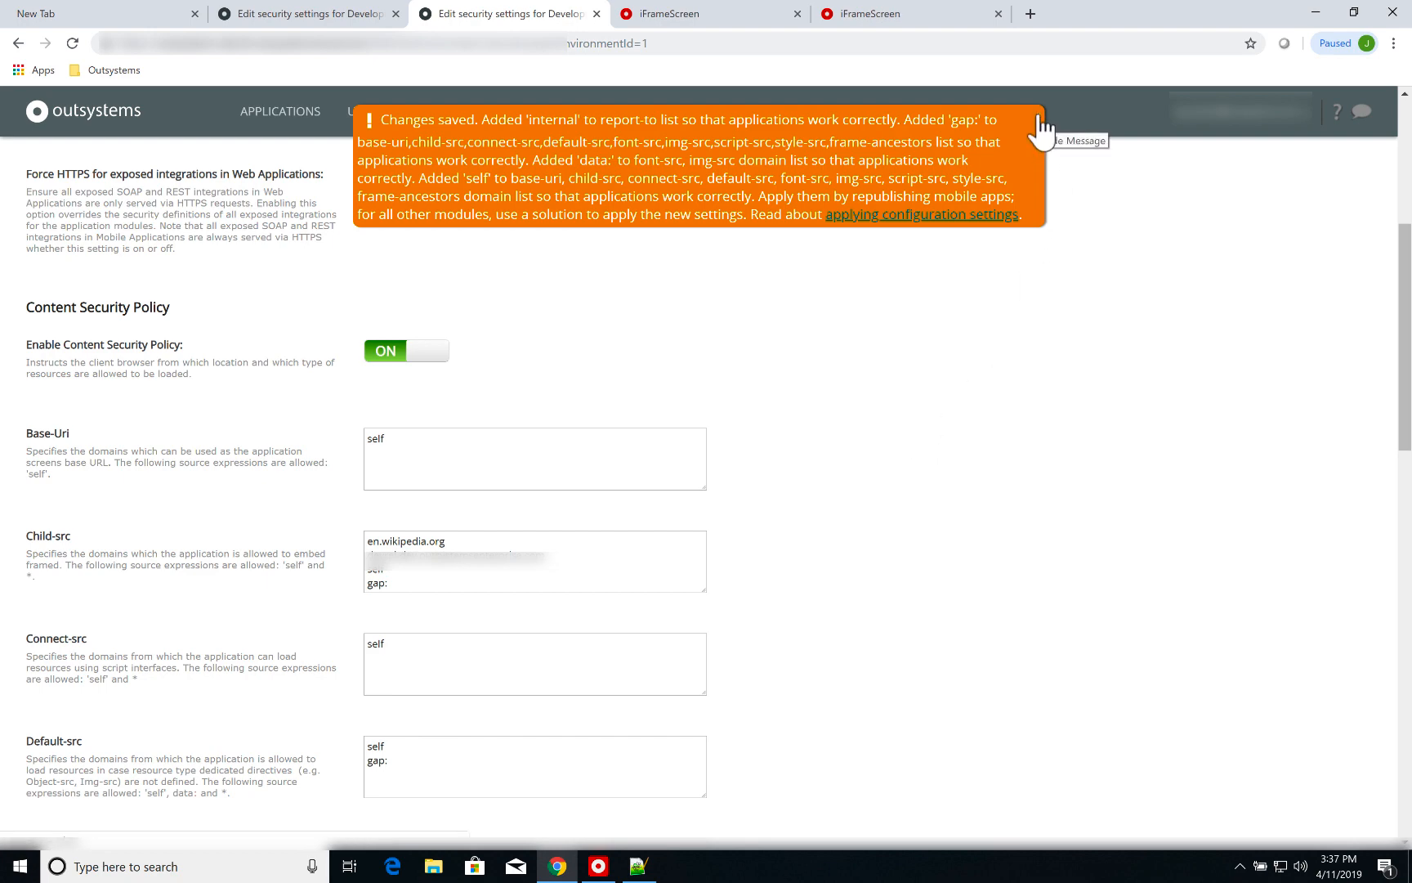
click(597, 866)
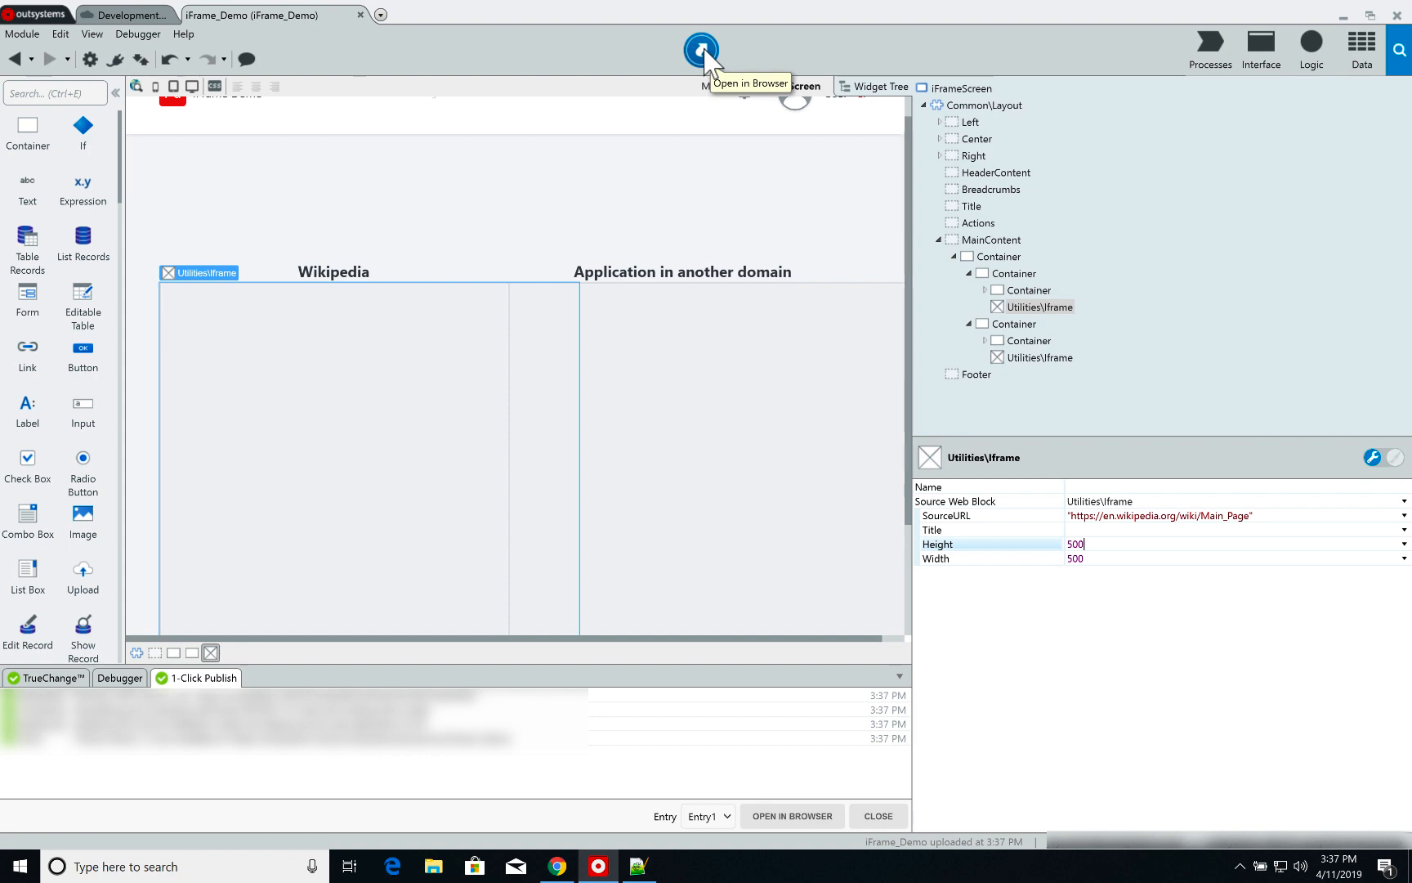
Step: Launch iFrame_Demo in the browser to see Wikipedia and the Combo Boxes app embedded side by side
click(701, 50)
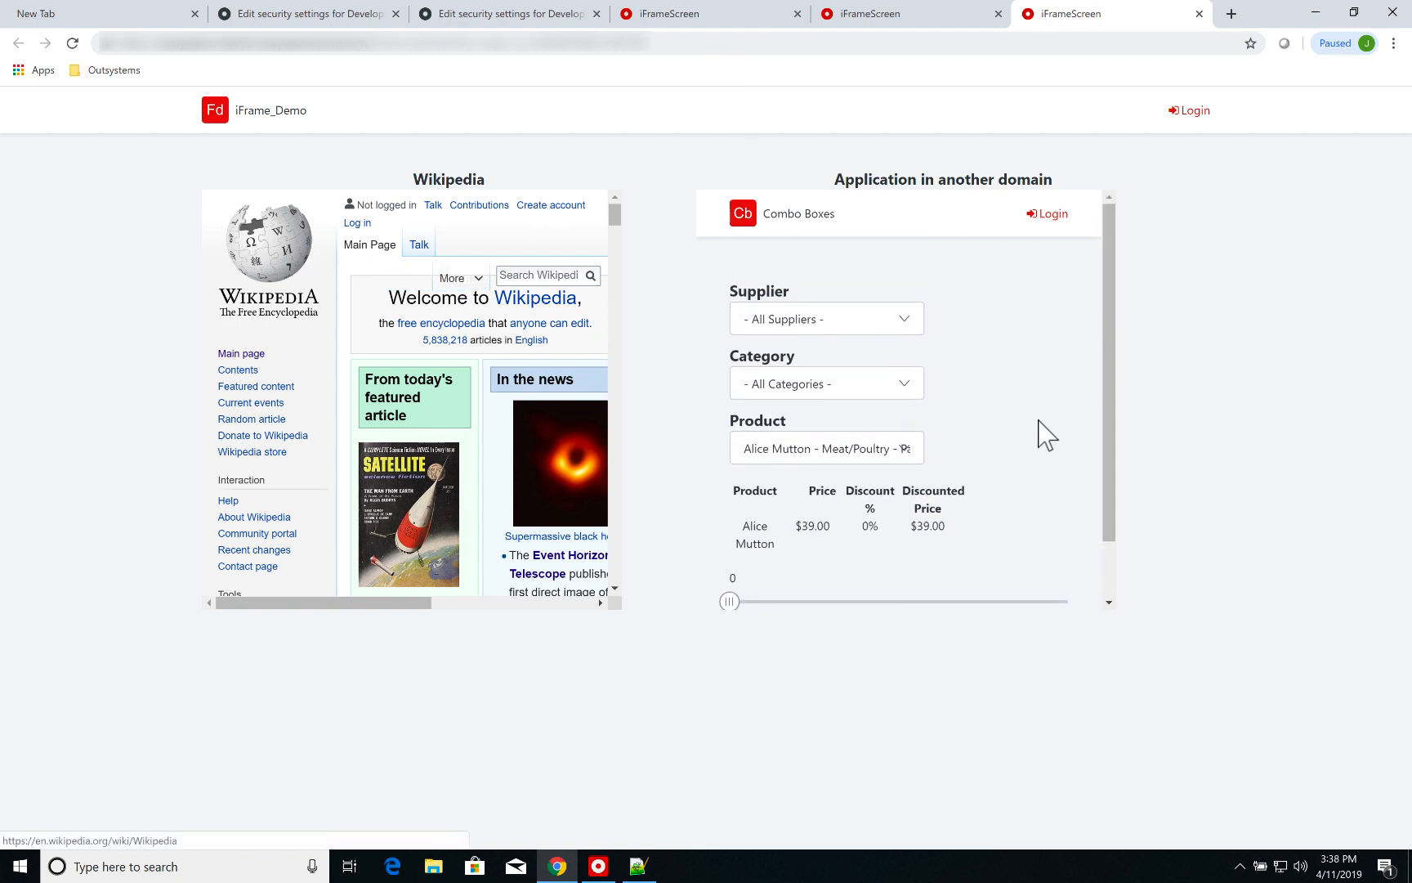
click(305, 13)
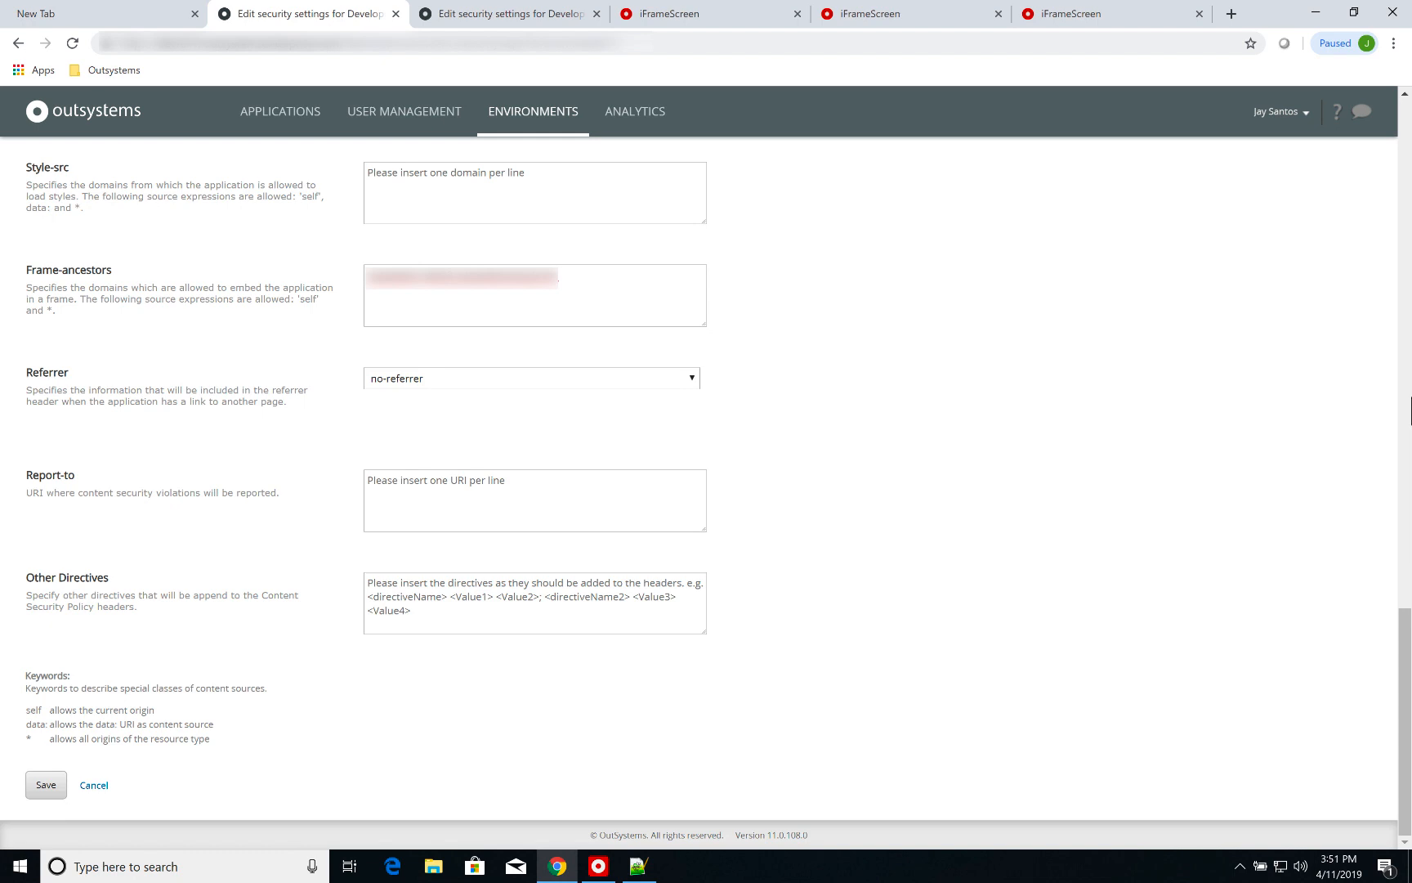
mouse_move(1170, 64)
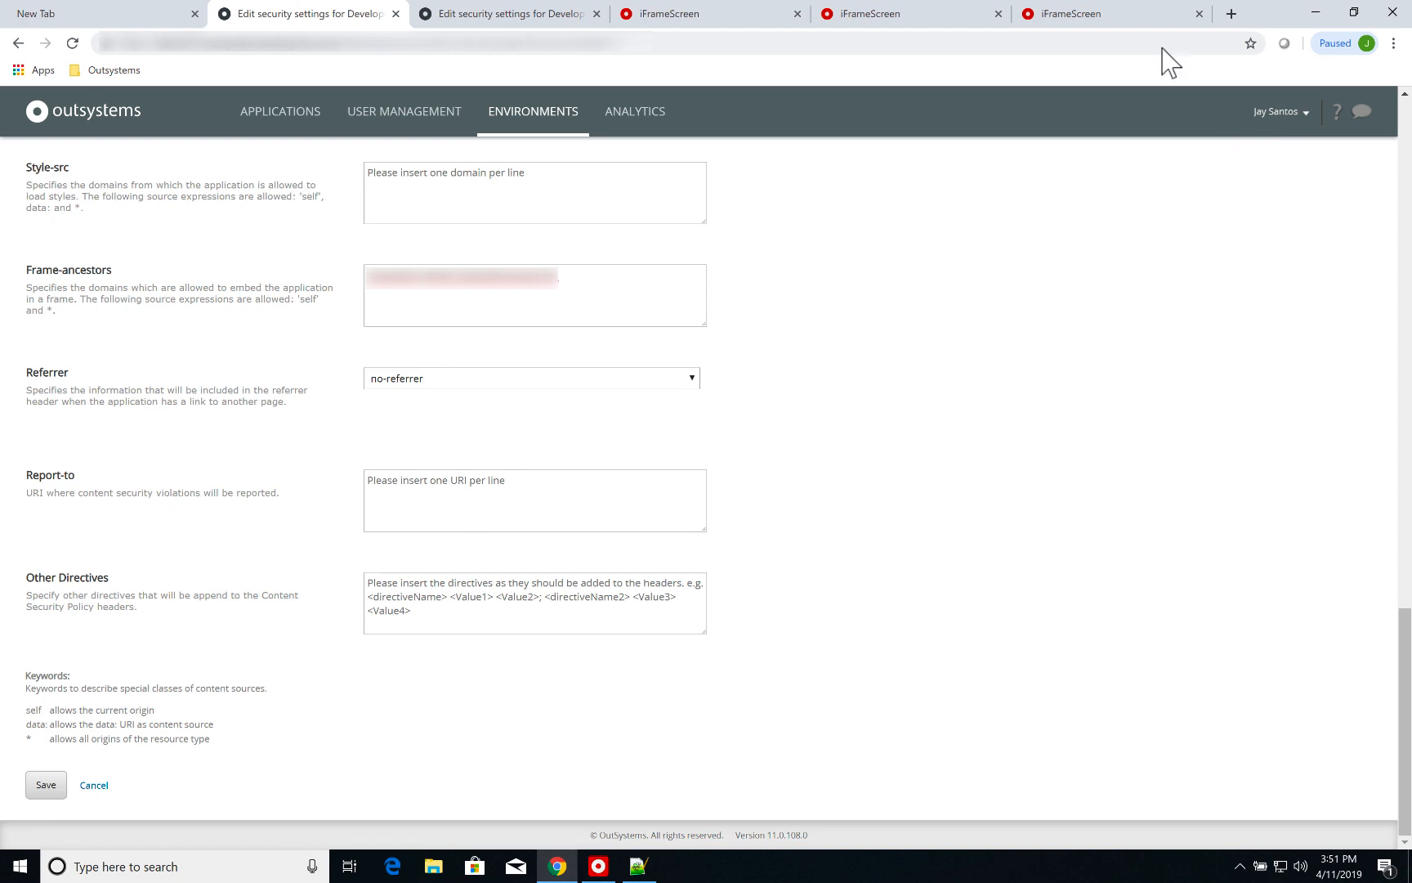
click(1110, 13)
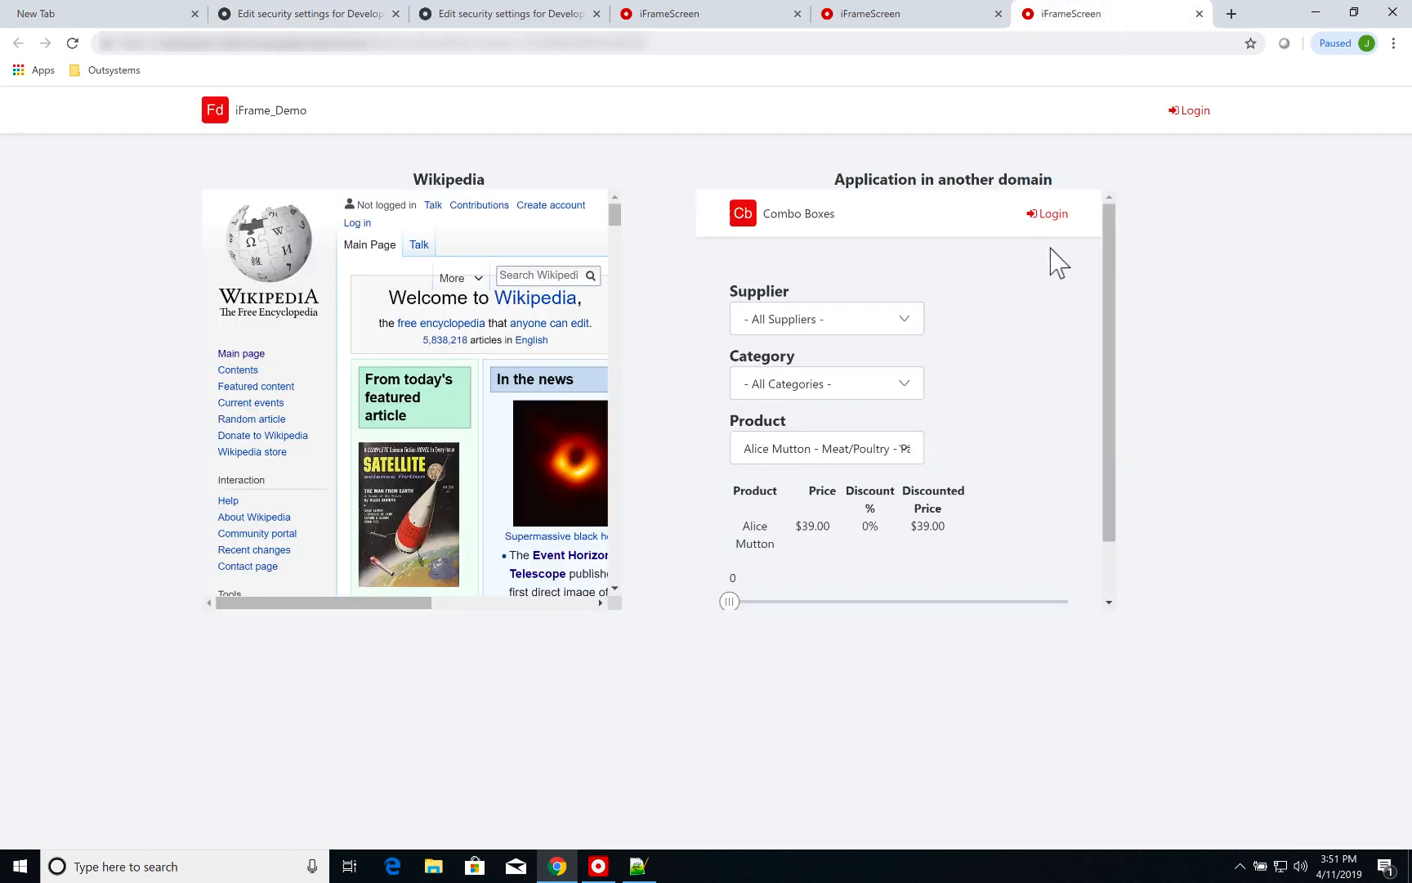
mouse_move(805, 244)
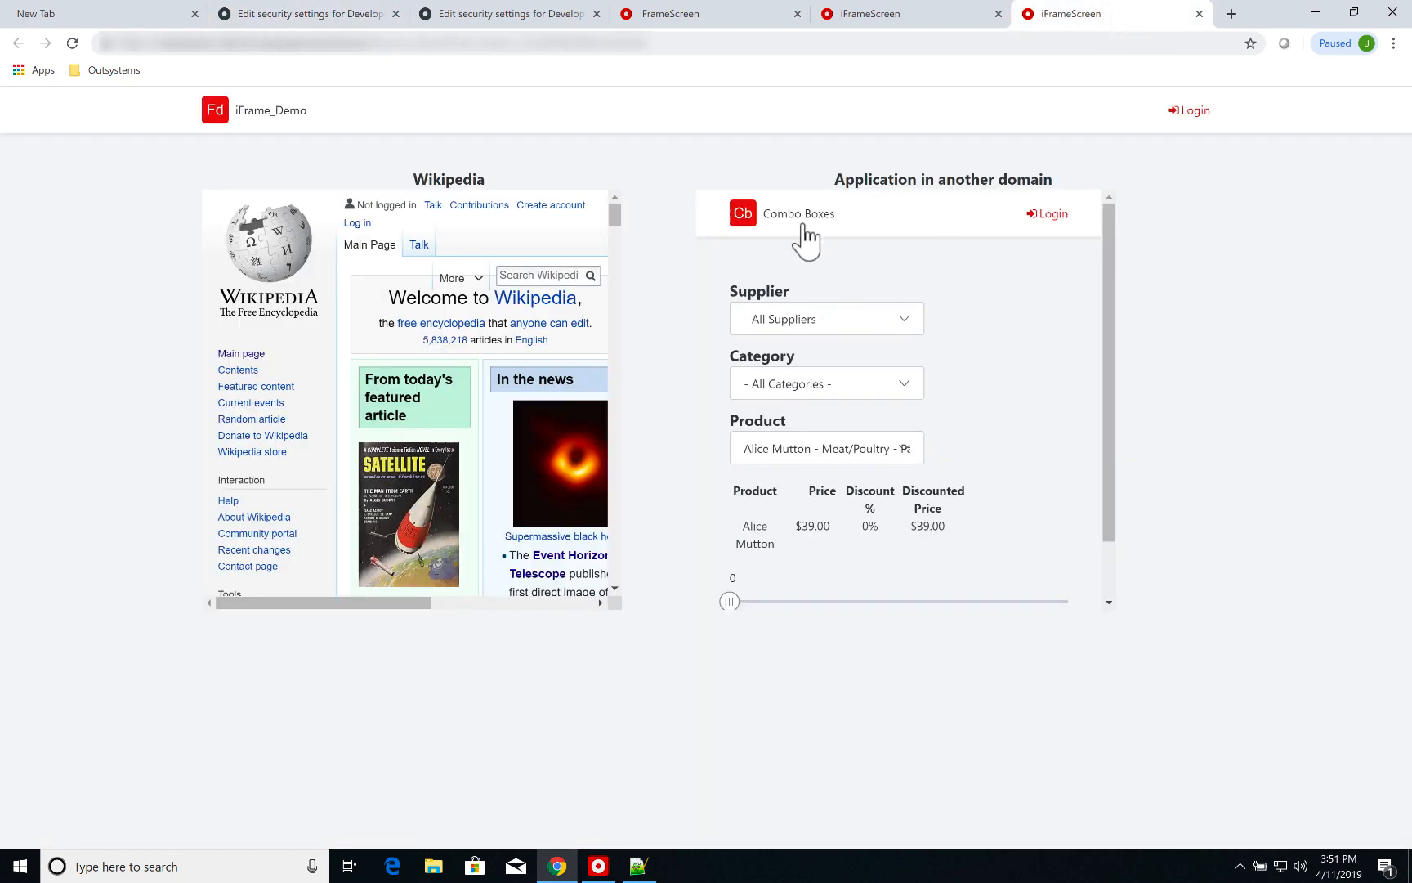
mouse_move(910, 572)
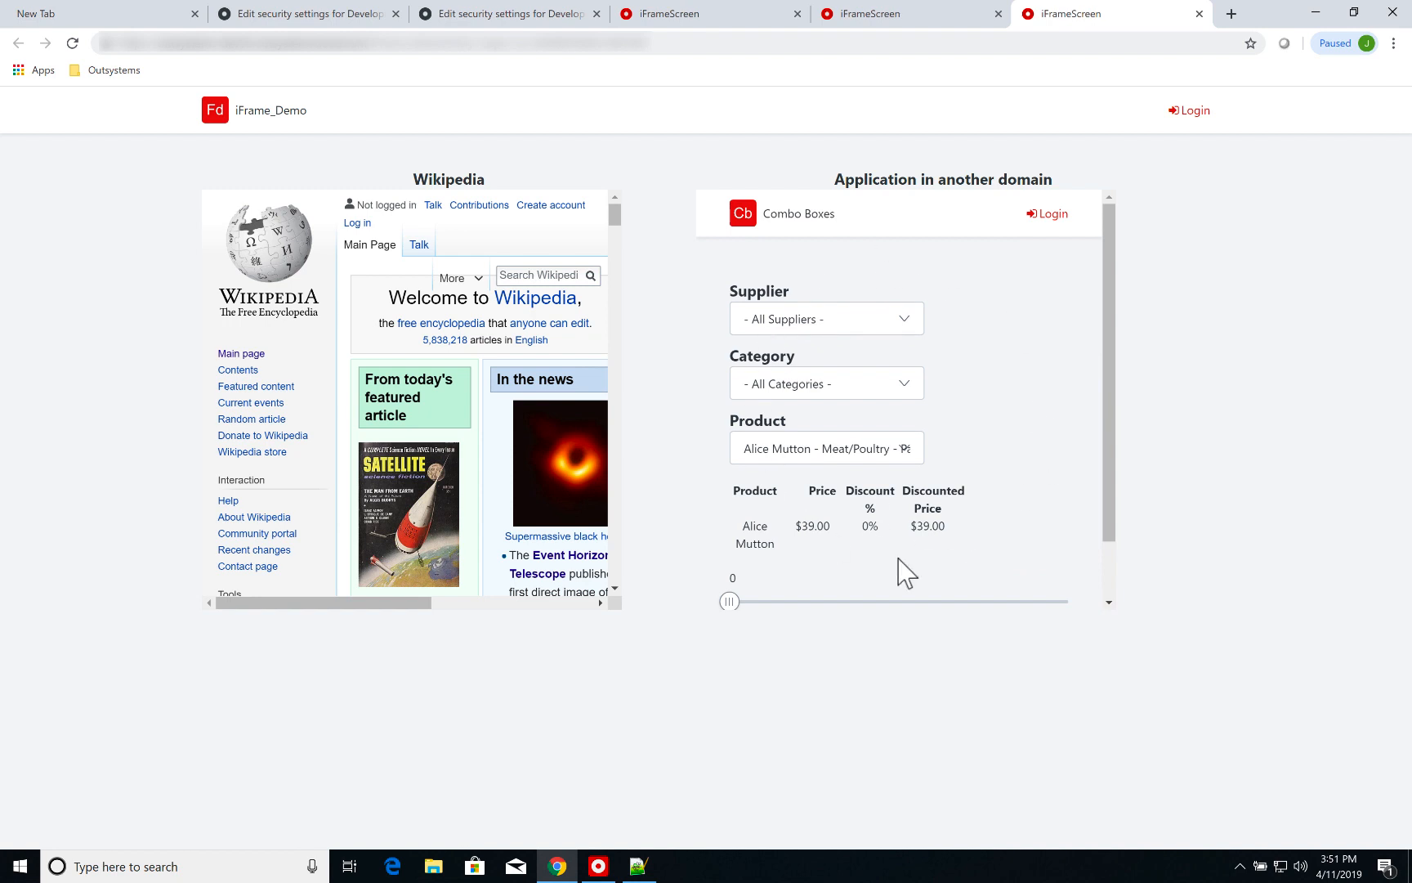
mouse_move(249, 154)
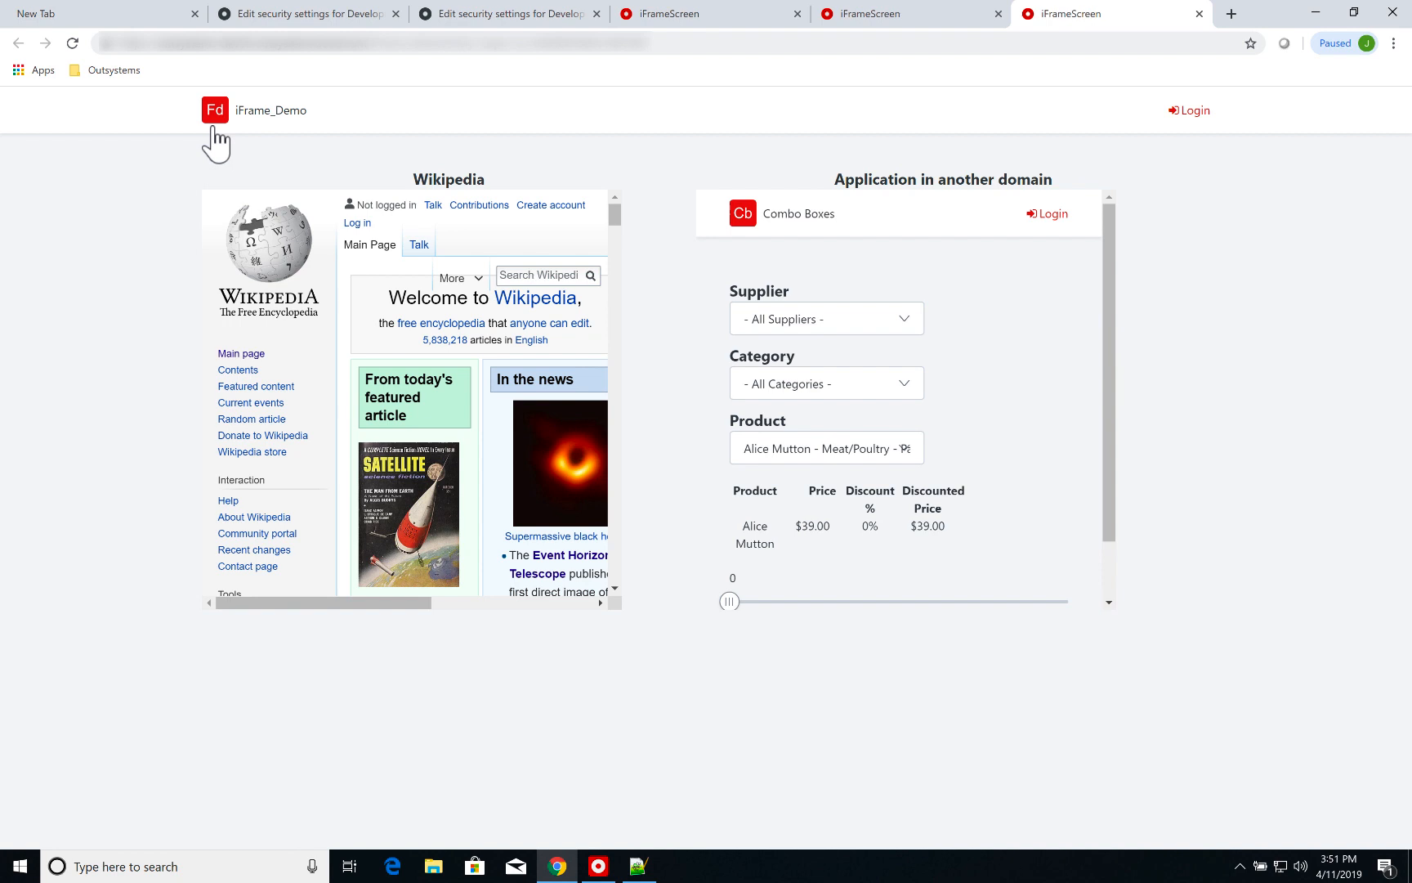
click(308, 14)
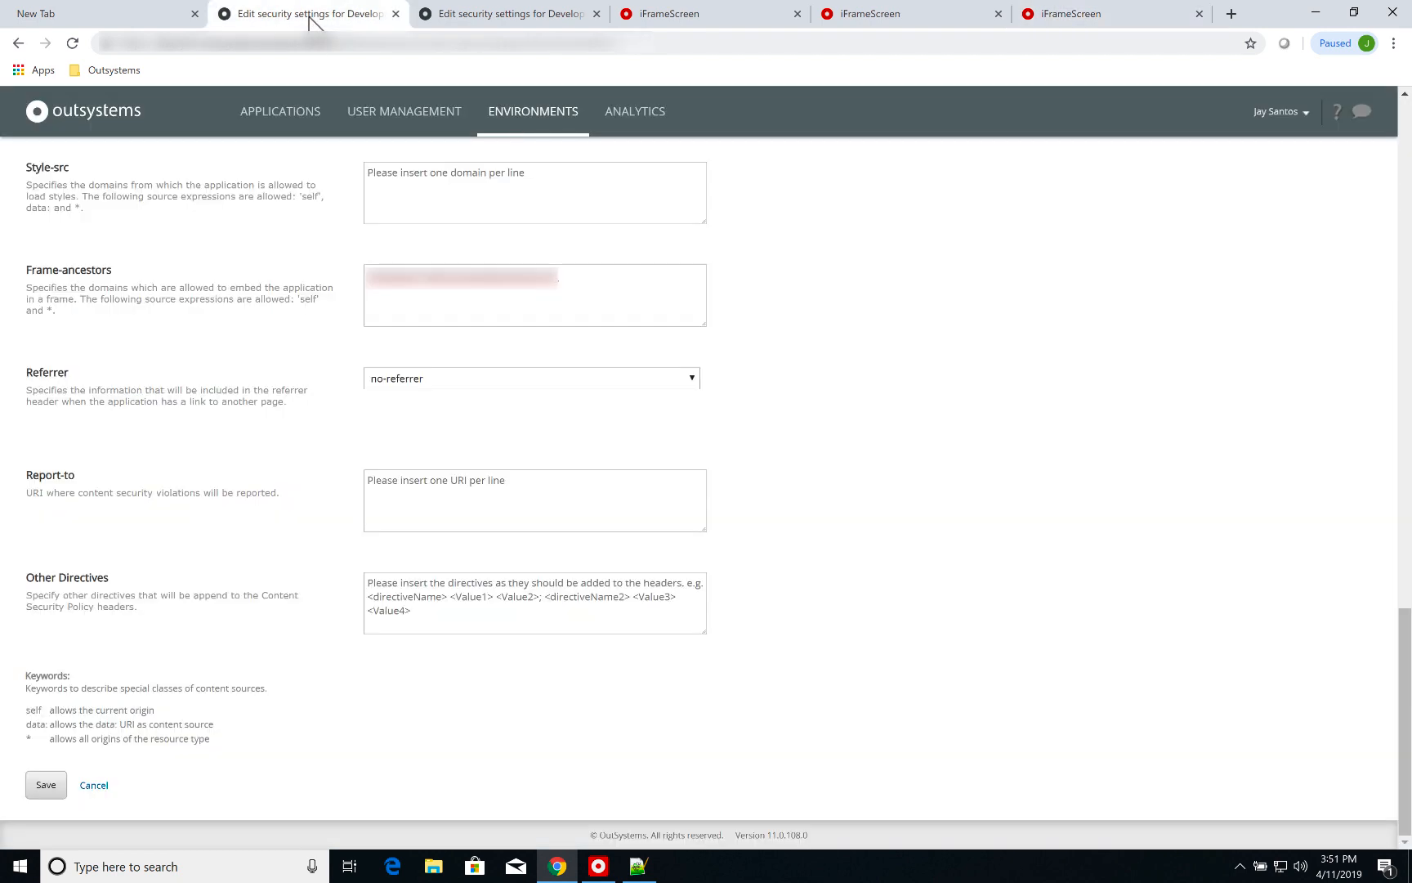
mouse_move(77, 334)
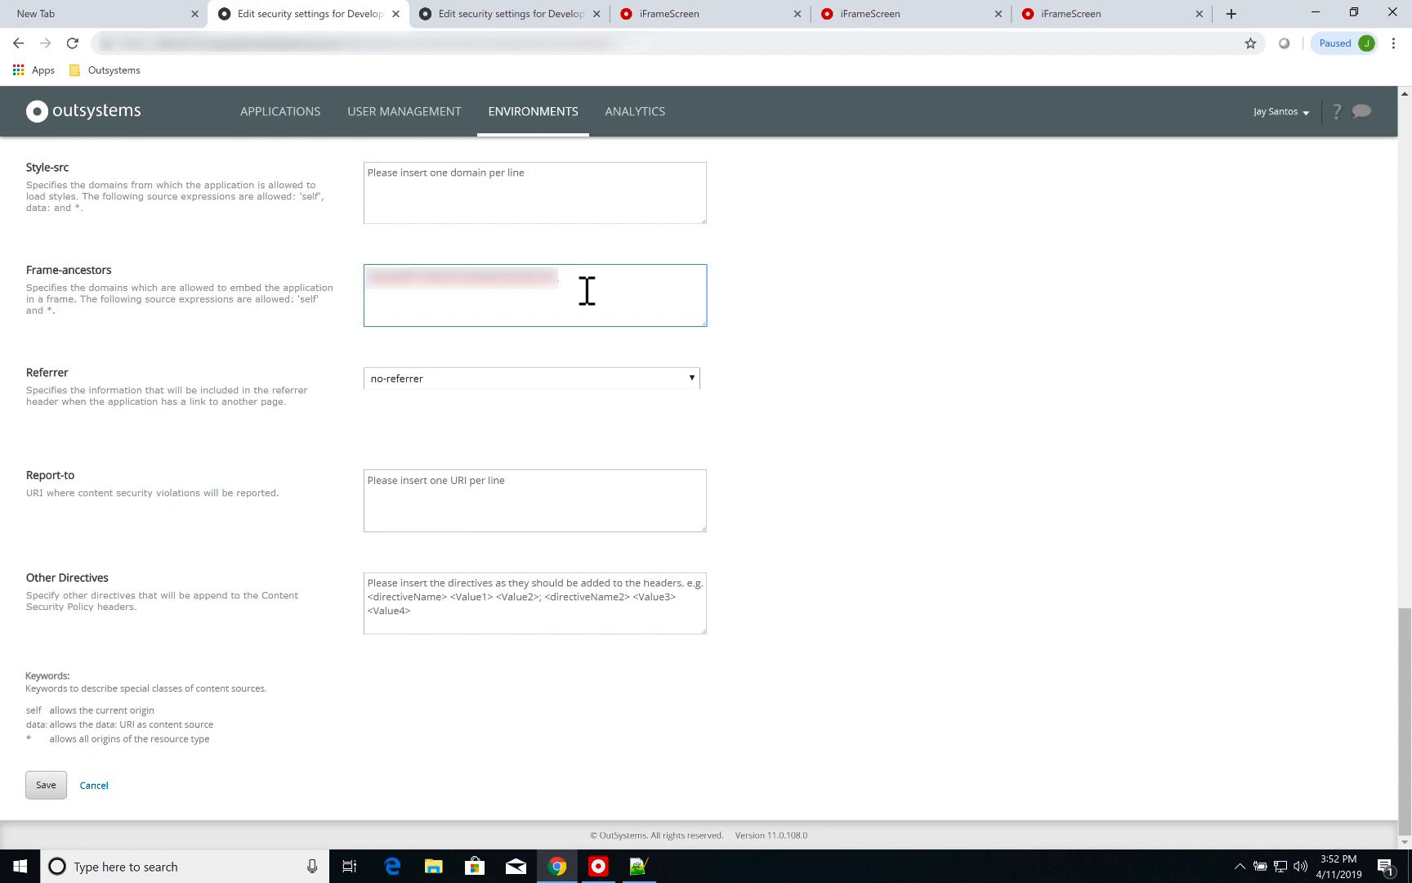
mouse_move(599, 288)
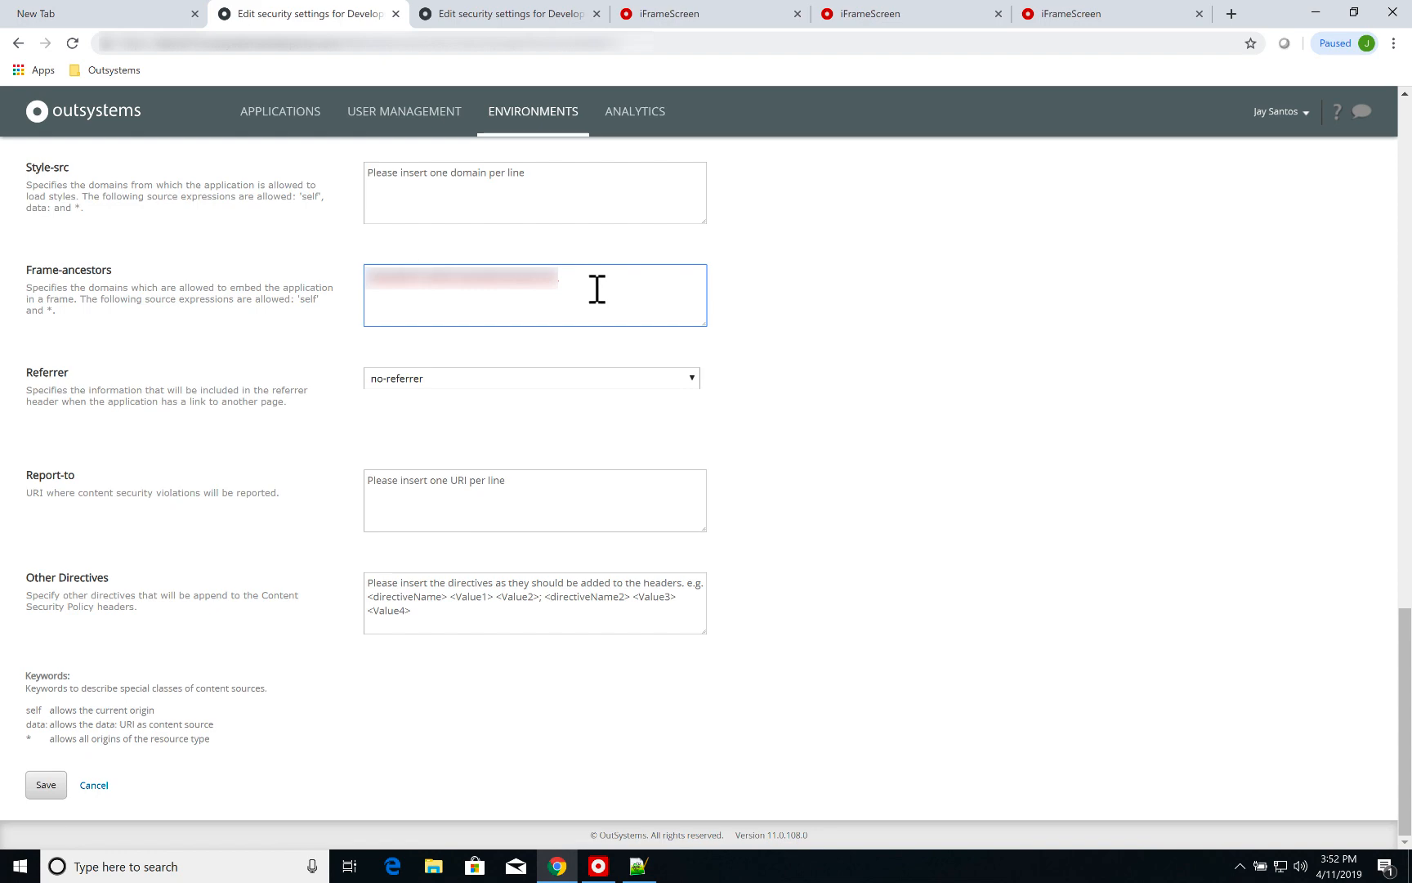